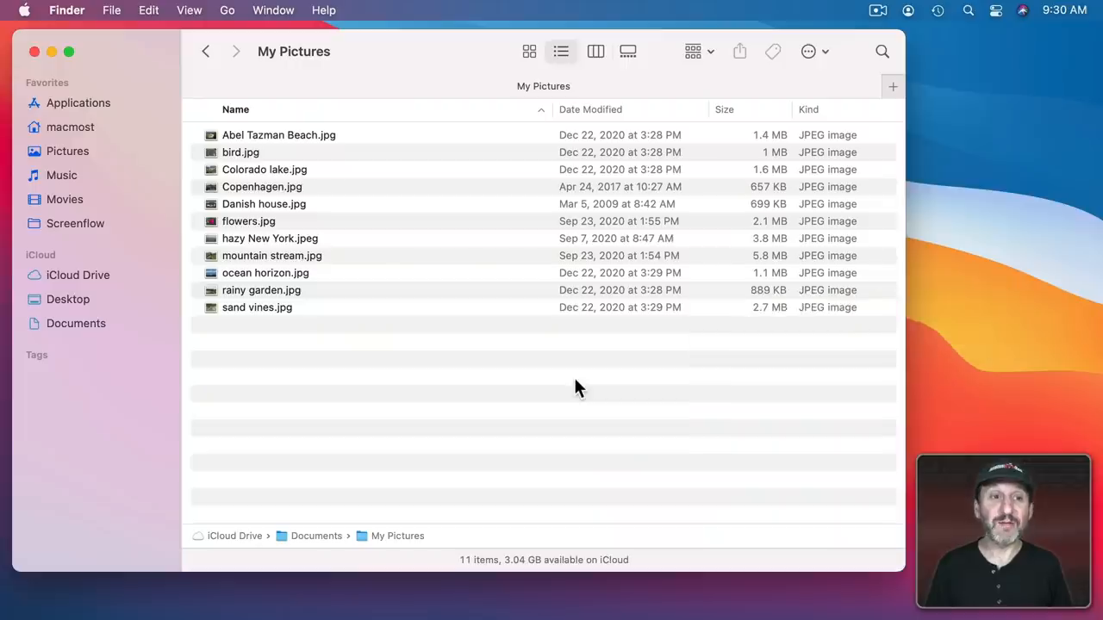
mouse_move(506, 327)
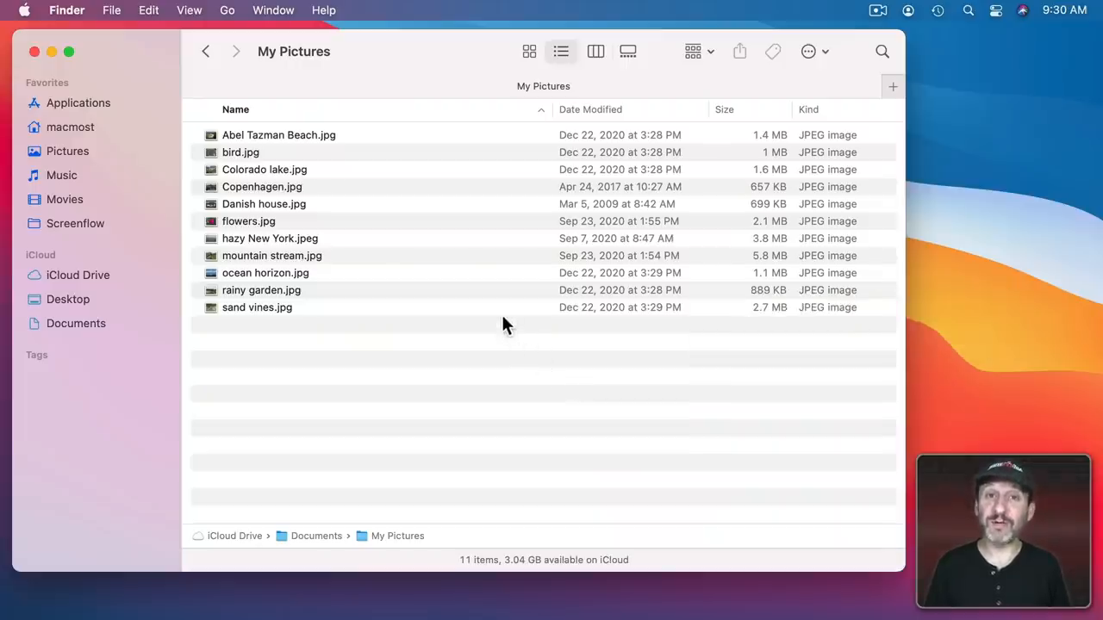
mouse_move(217, 146)
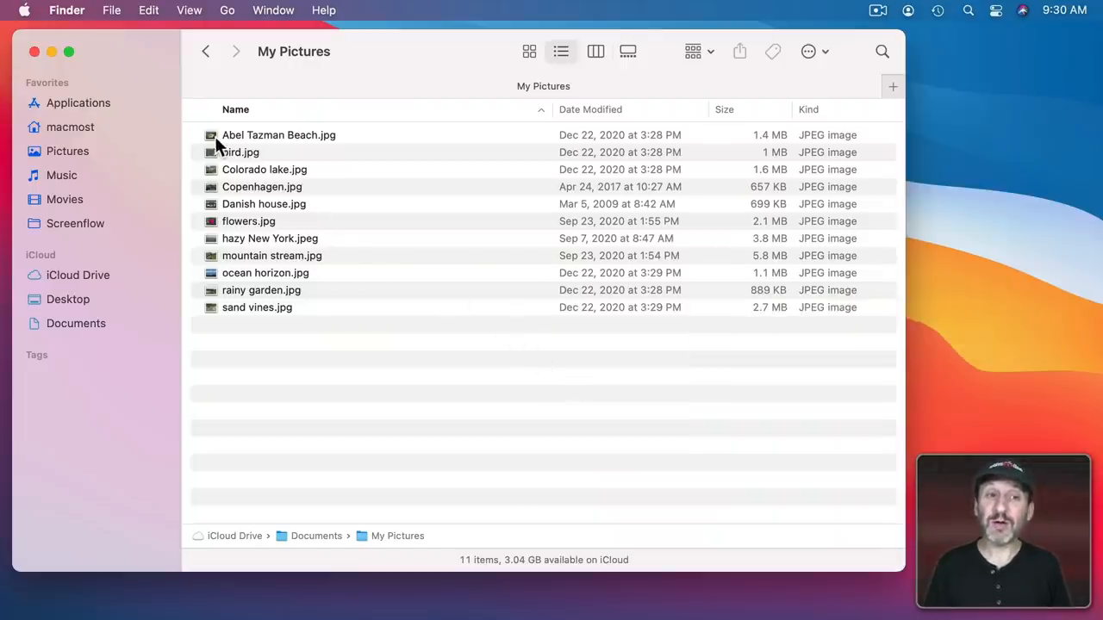
Step: Open Abel Tazman Beach.jpg normally, then open the first three photos together with Cmd+O
double_click(277, 134)
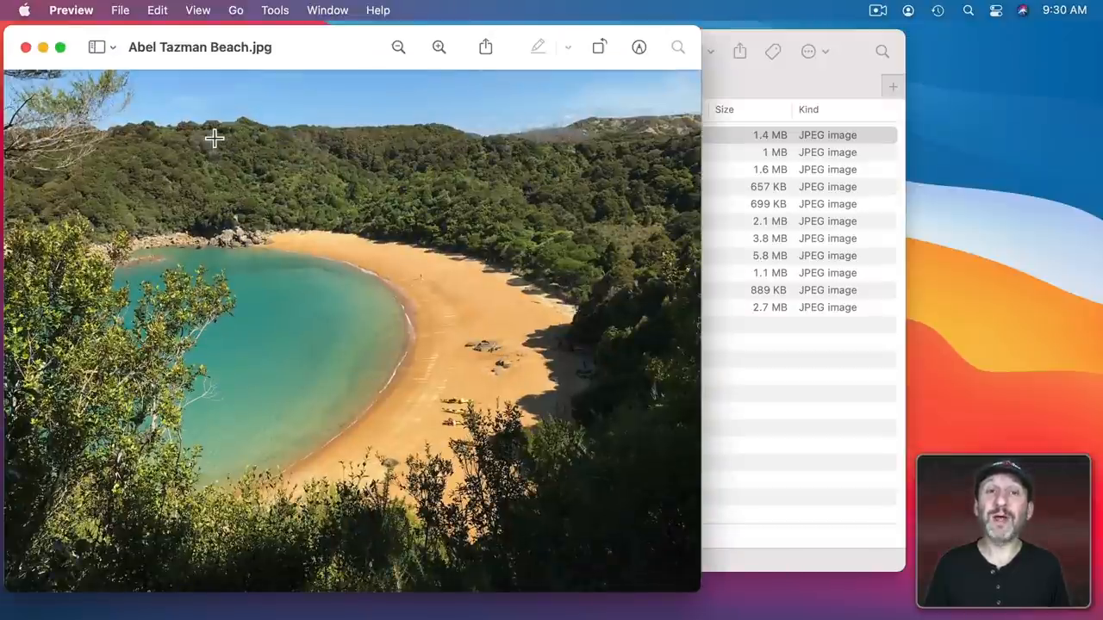
mouse_move(319, 58)
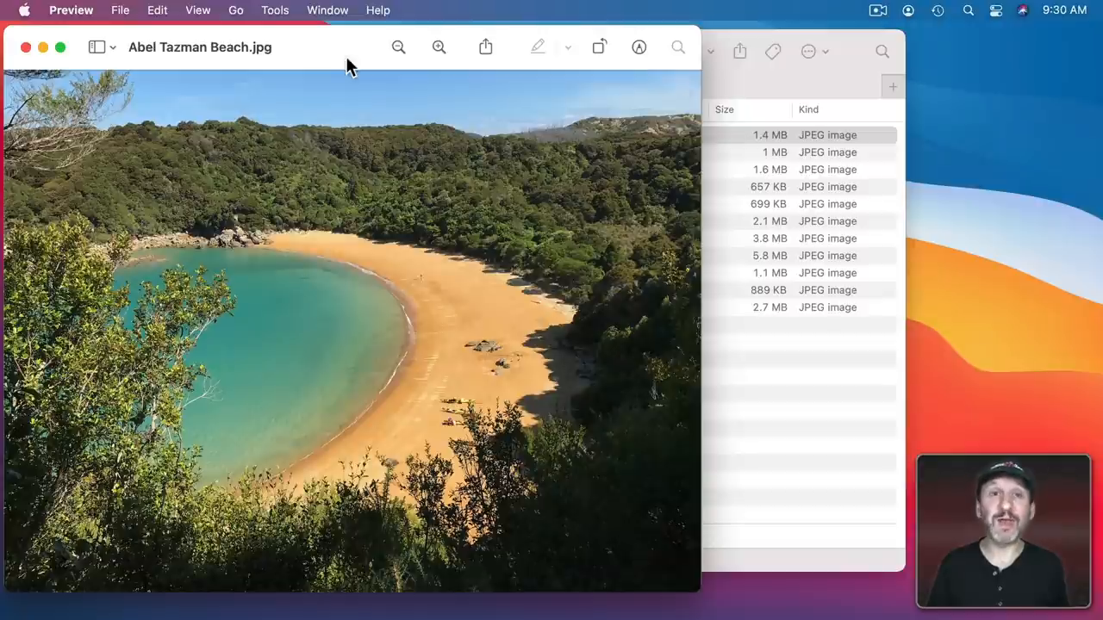
mouse_move(314, 54)
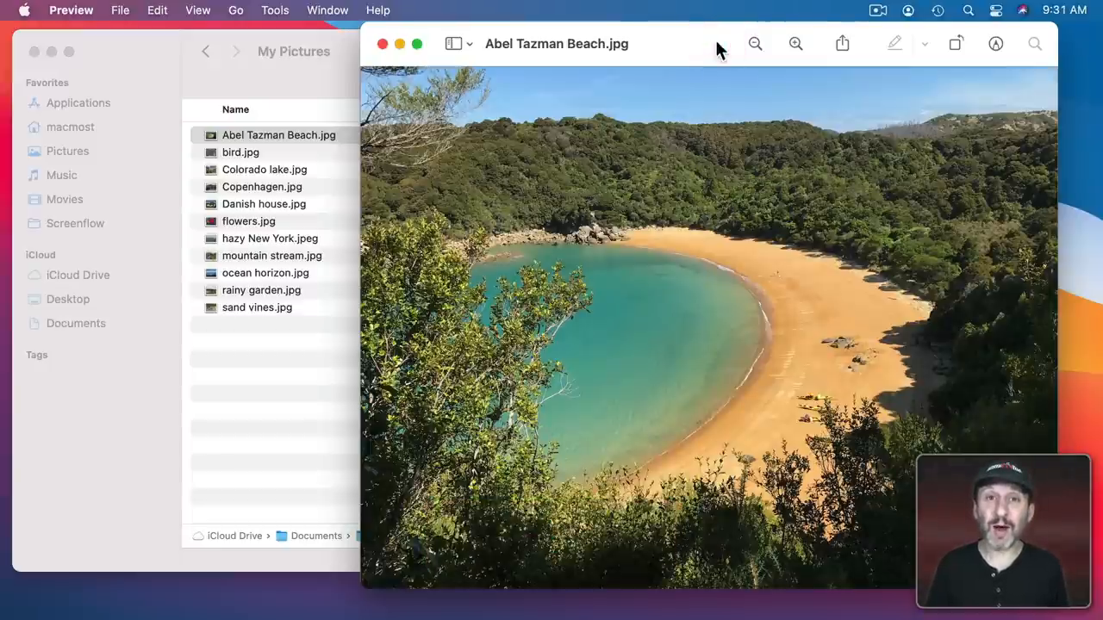
click(382, 45)
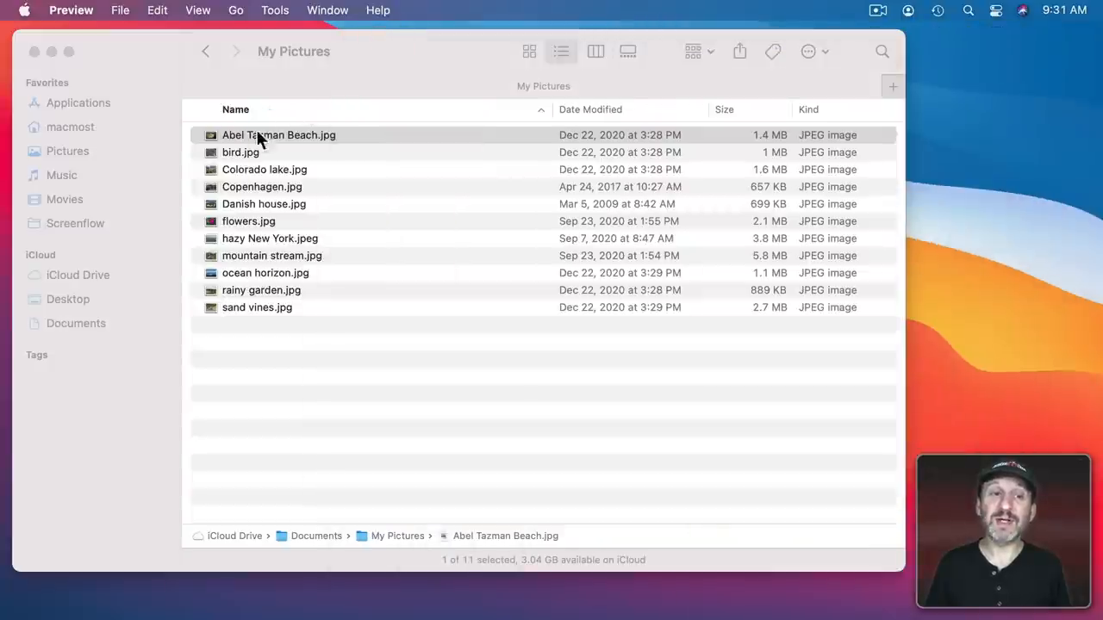
click(265, 168)
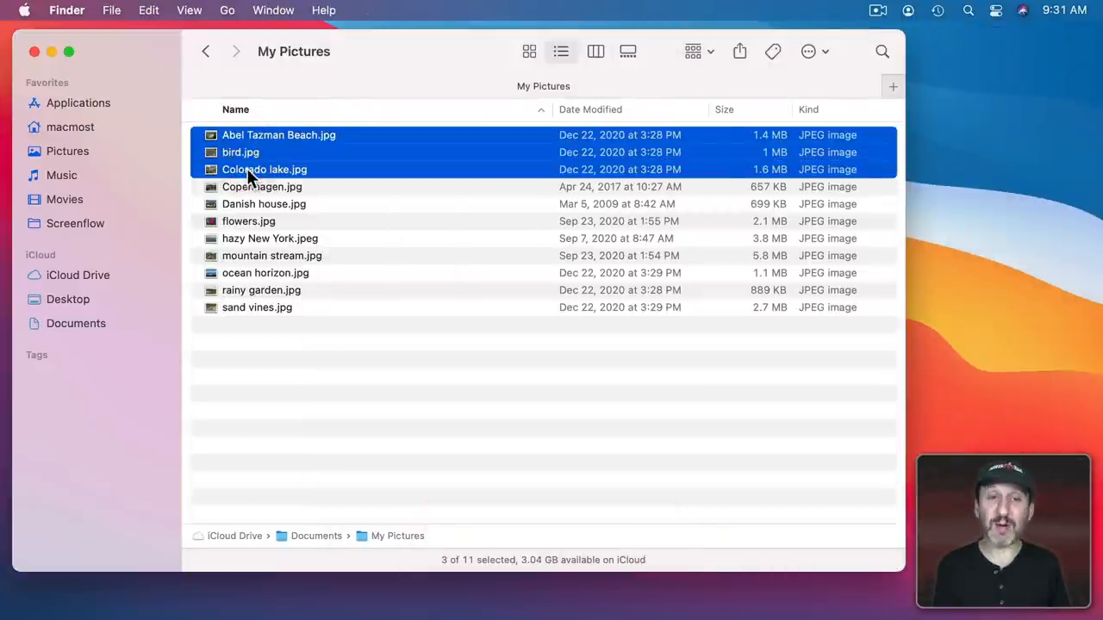
key(cmd+o)
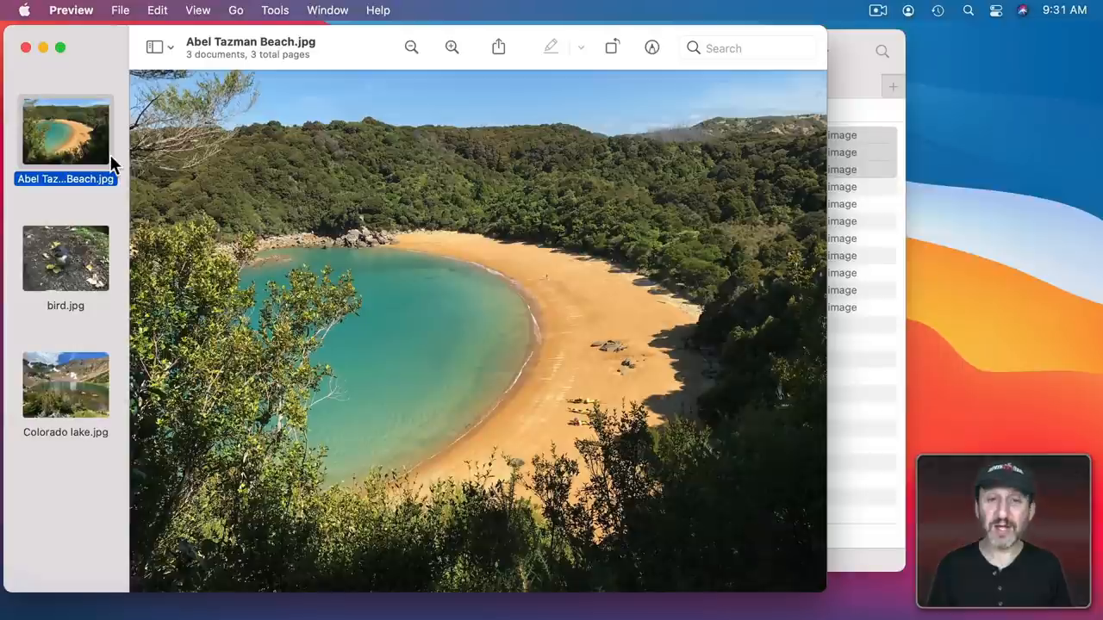
click(65, 384)
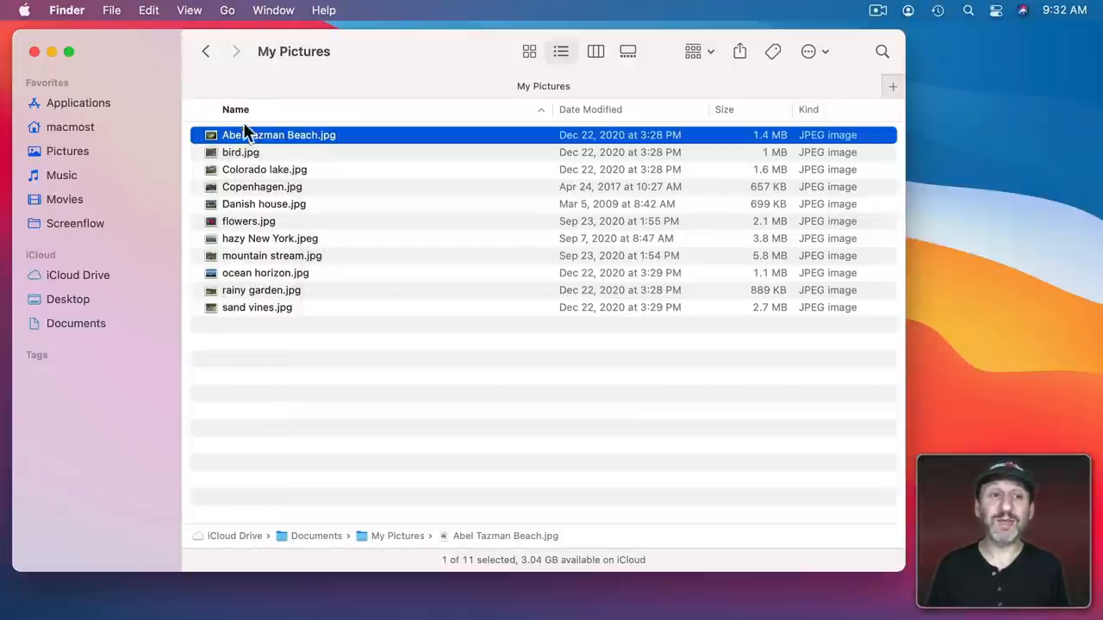
Step: Reopen and close the beach photo, then Quick Look it with Space instead
double_click(279, 134)
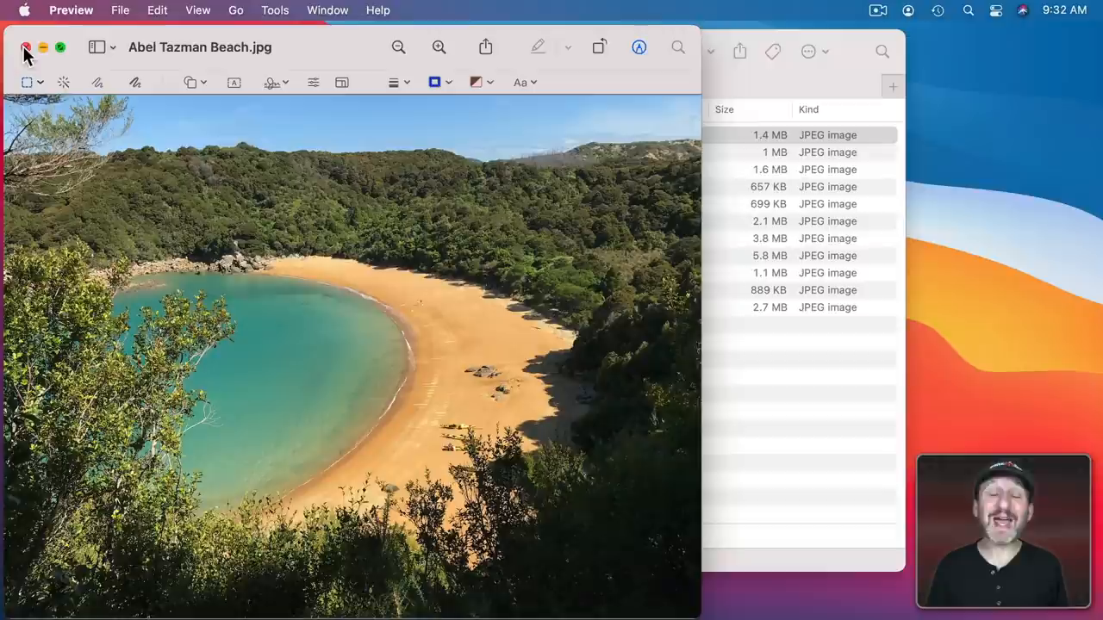
click(25, 48)
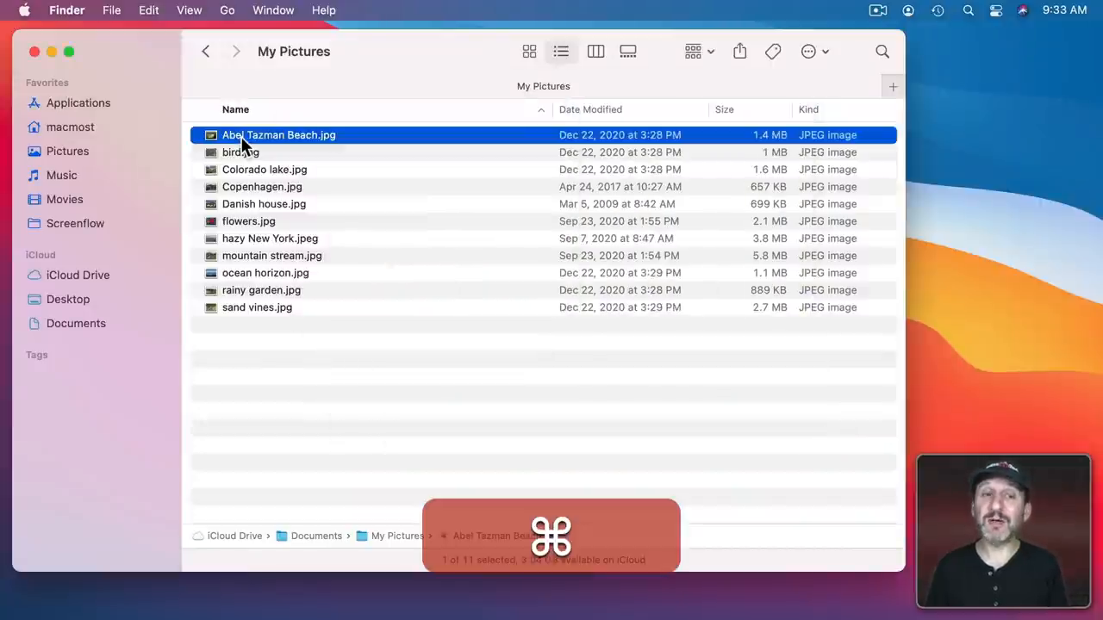
key(space)
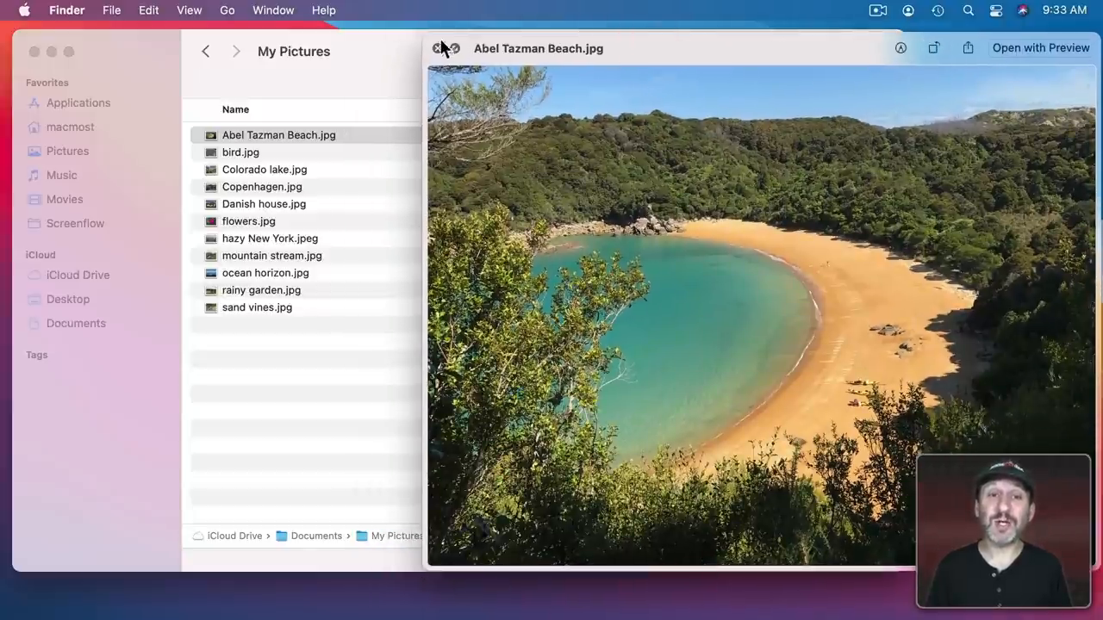
drag(445, 49, 403, 37)
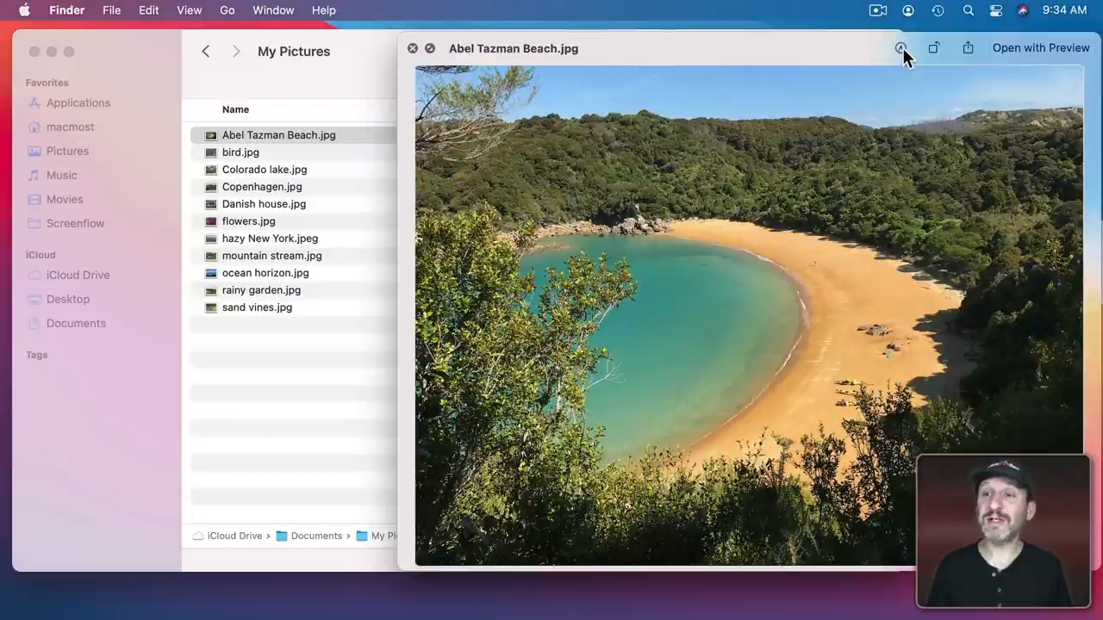
Step: Try Markup then Done in Quick Look, open the photo in Preview, then move to flowers.jpg
click(900, 48)
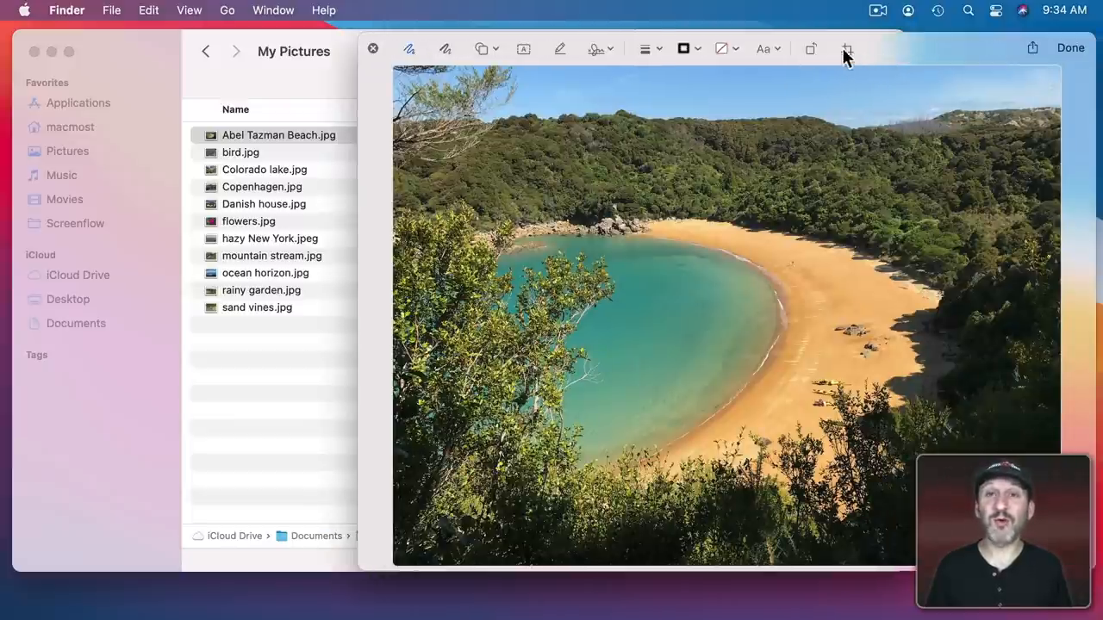
click(1070, 48)
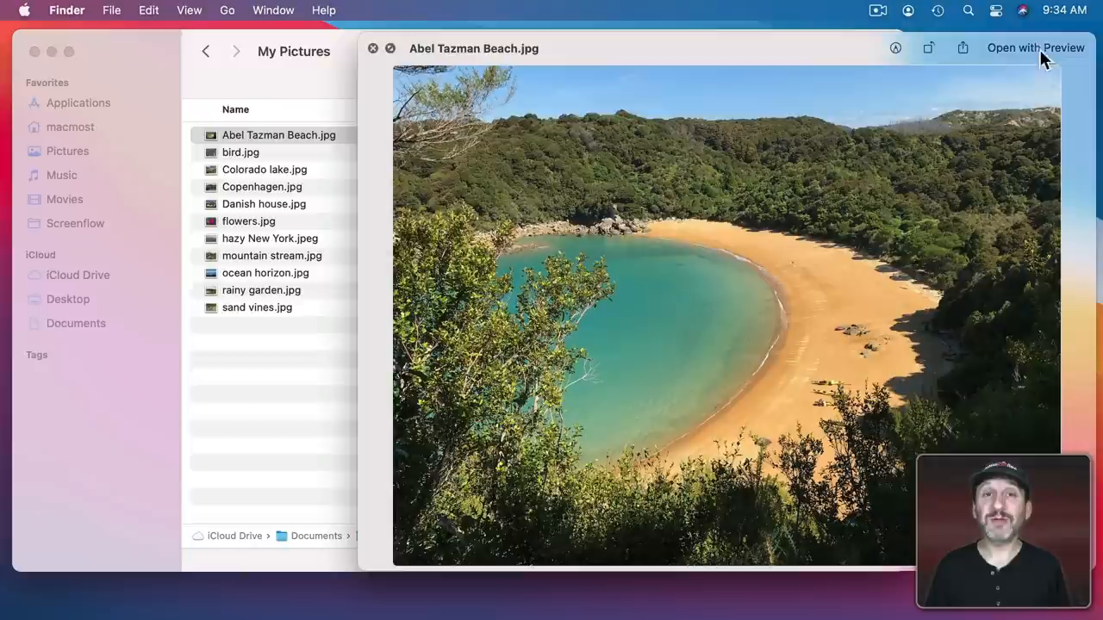
mouse_move(1047, 54)
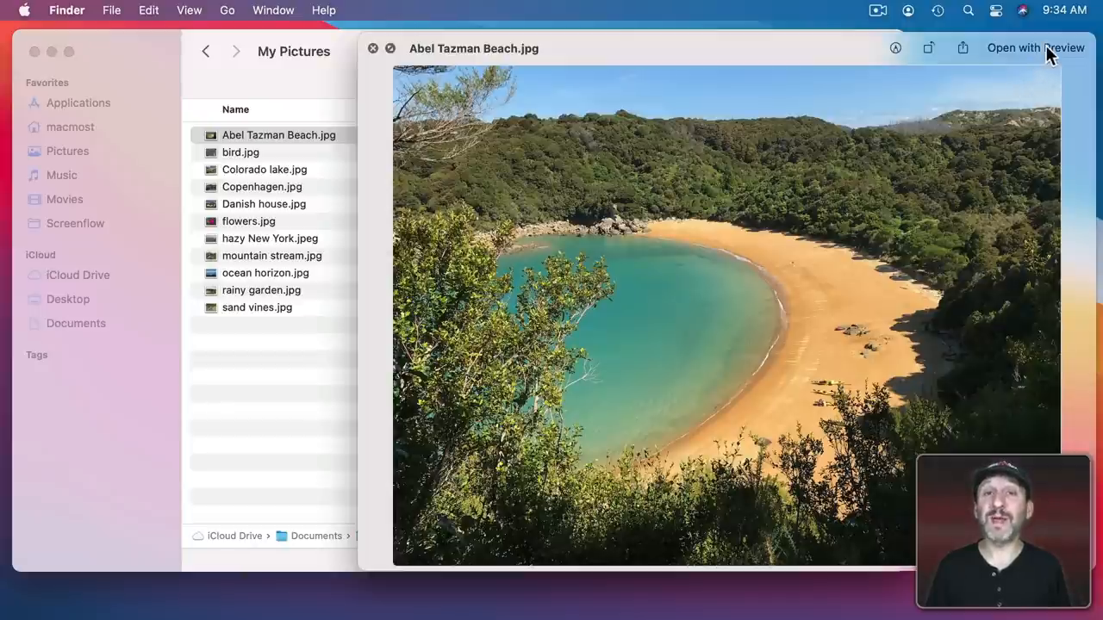
click(276, 134)
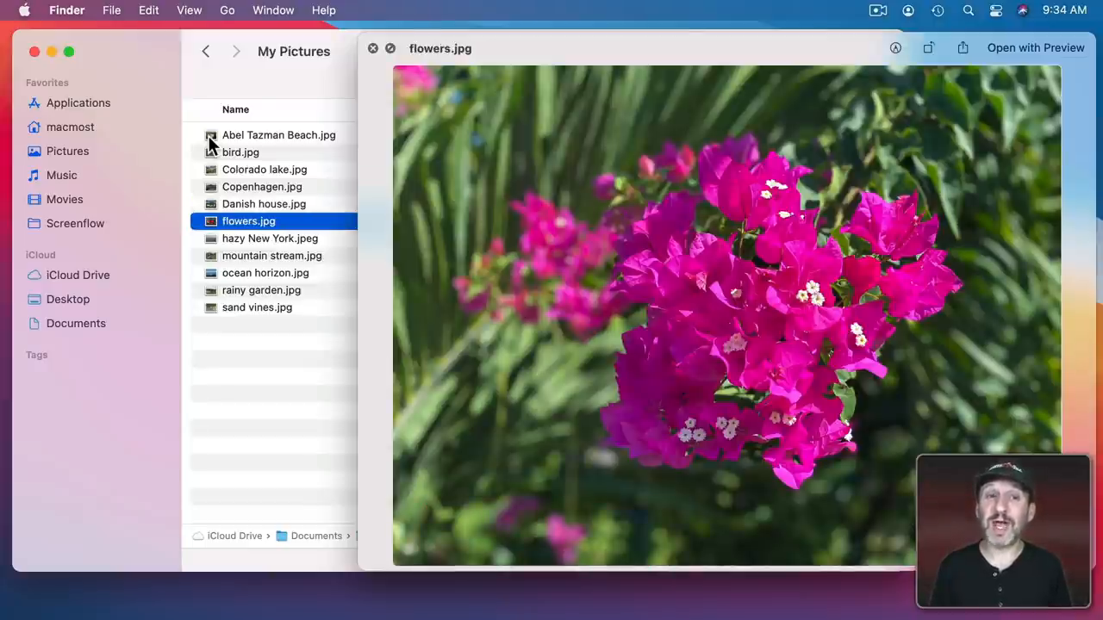
click(263, 204)
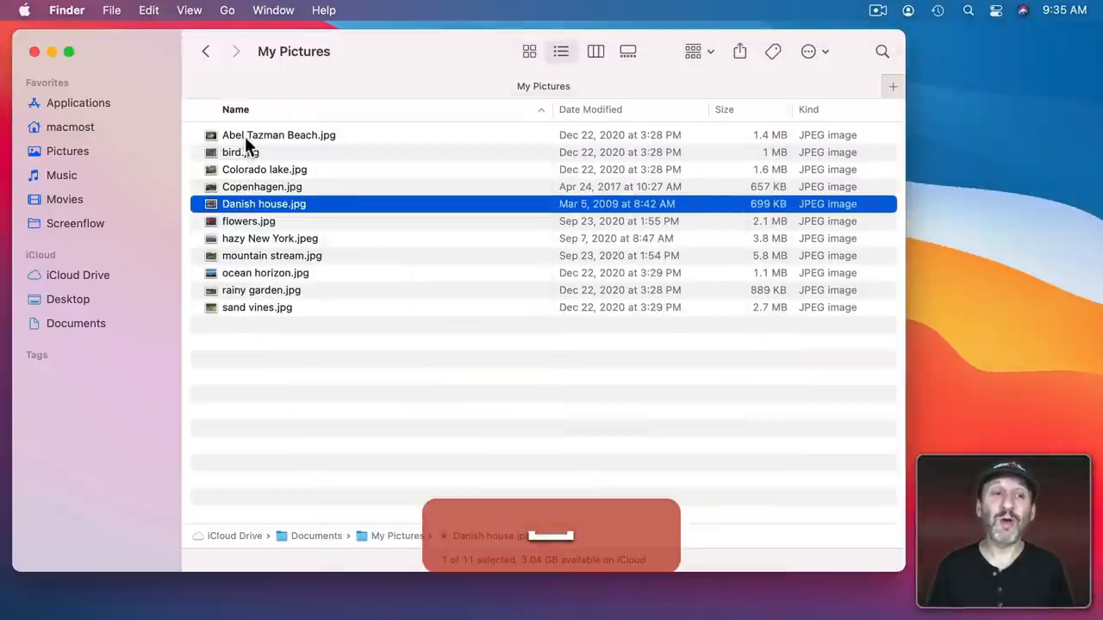
click(279, 134)
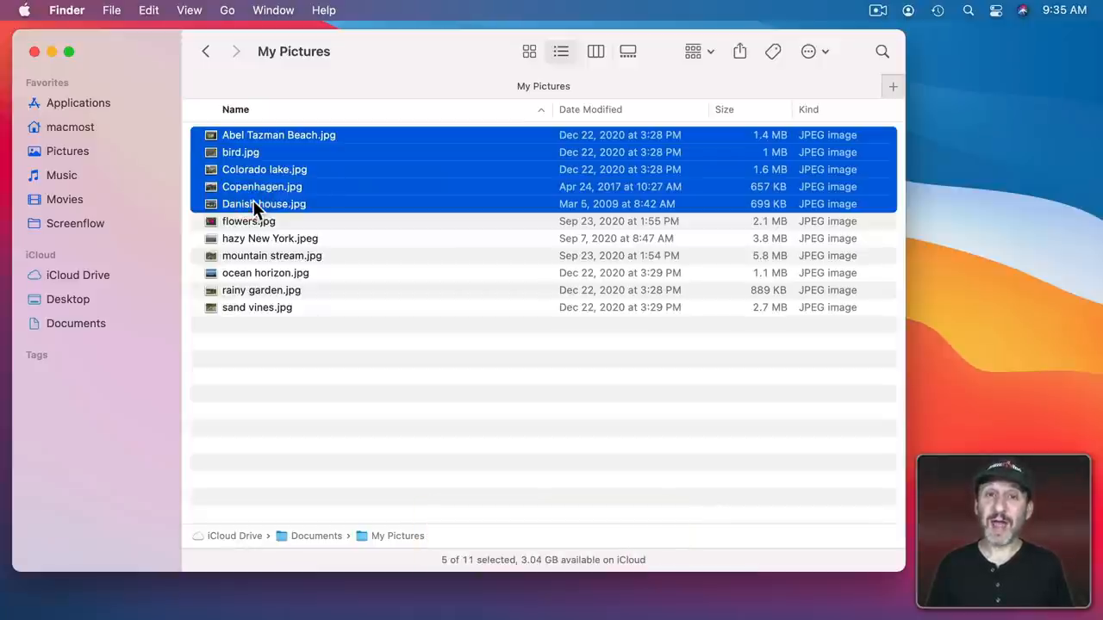
key(space)
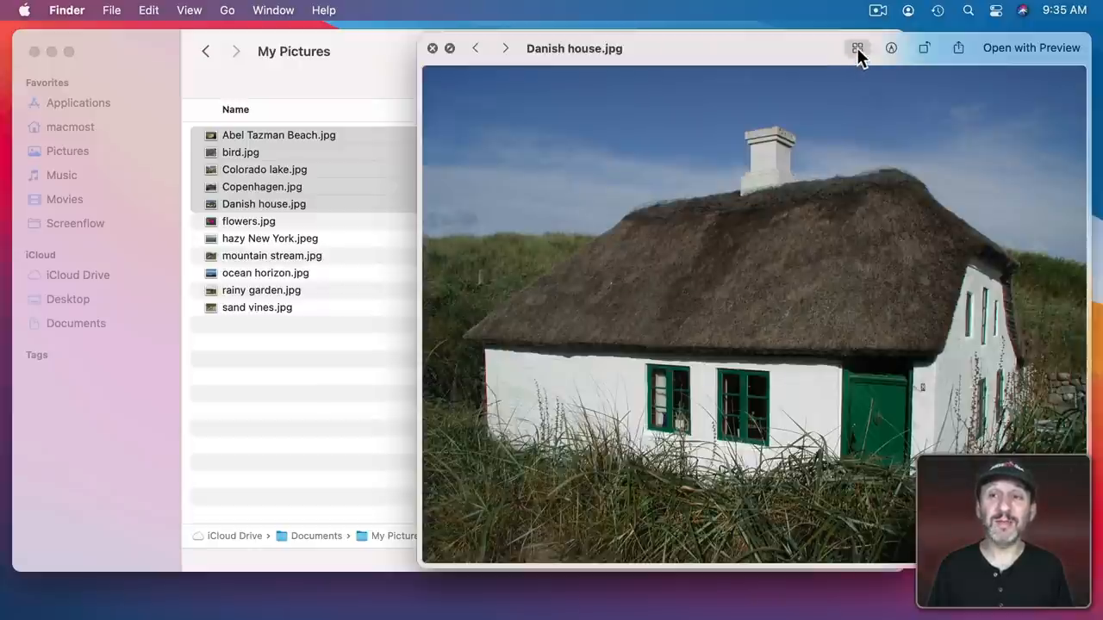
click(858, 48)
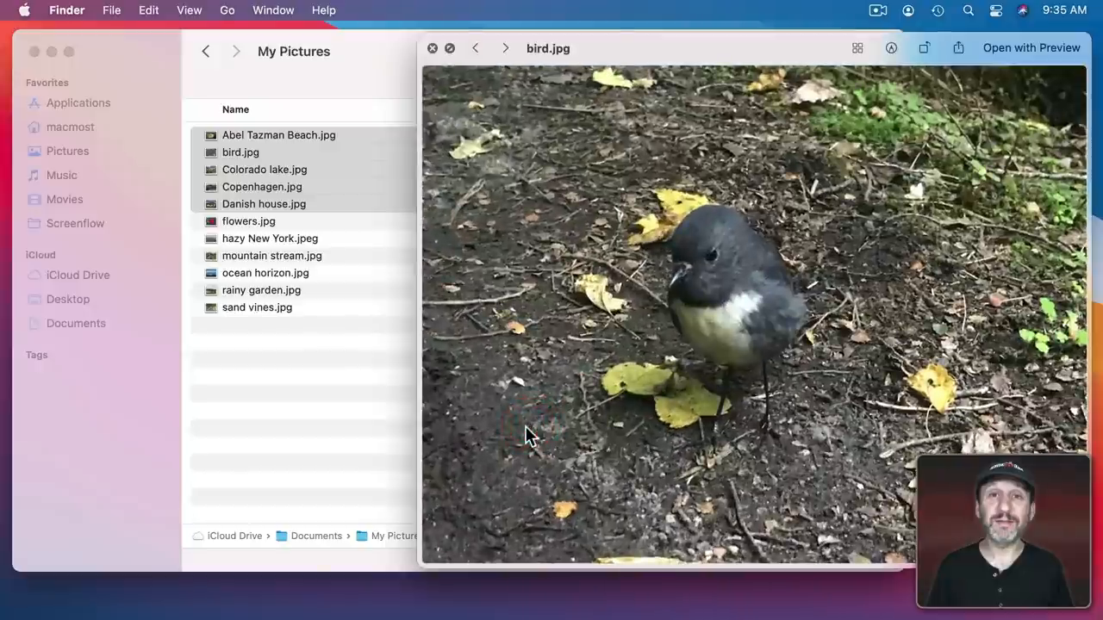
mouse_move(830, 69)
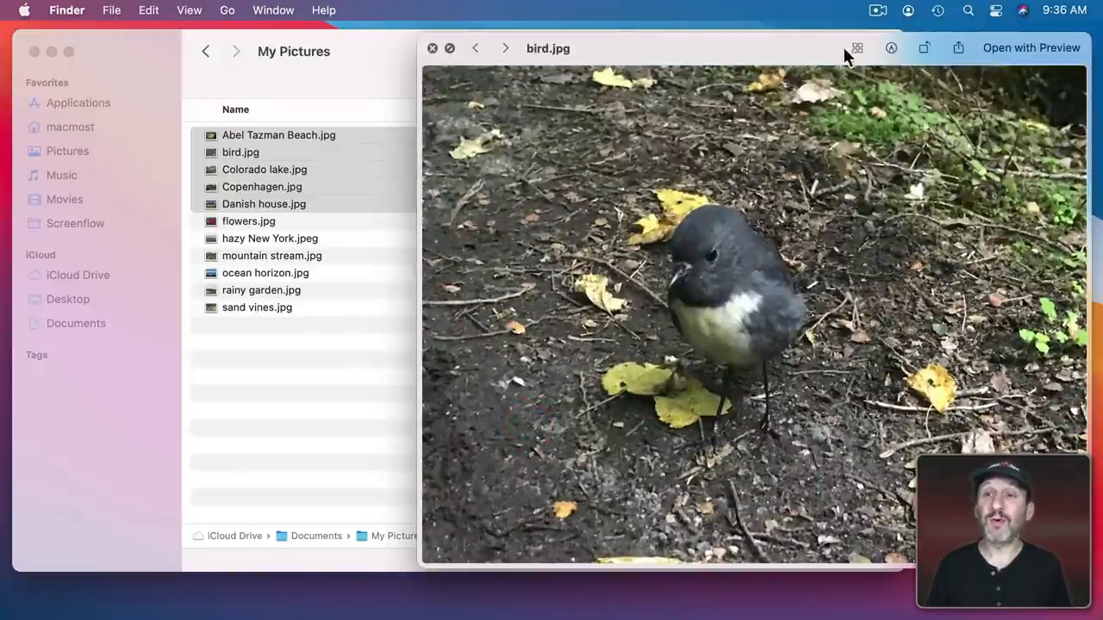
click(856, 48)
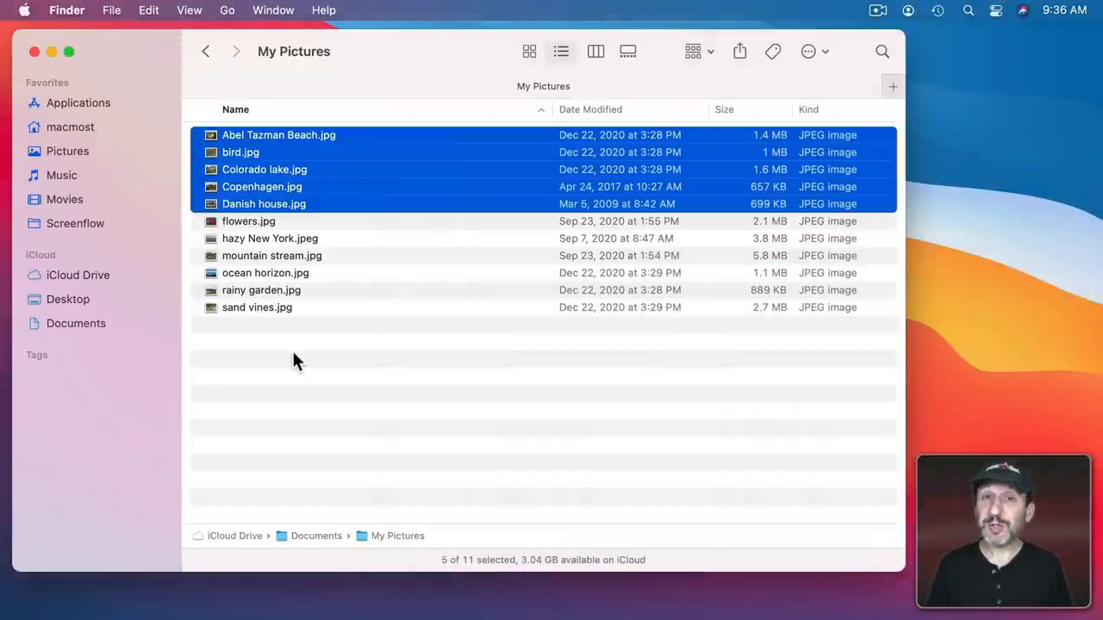
mouse_move(251, 155)
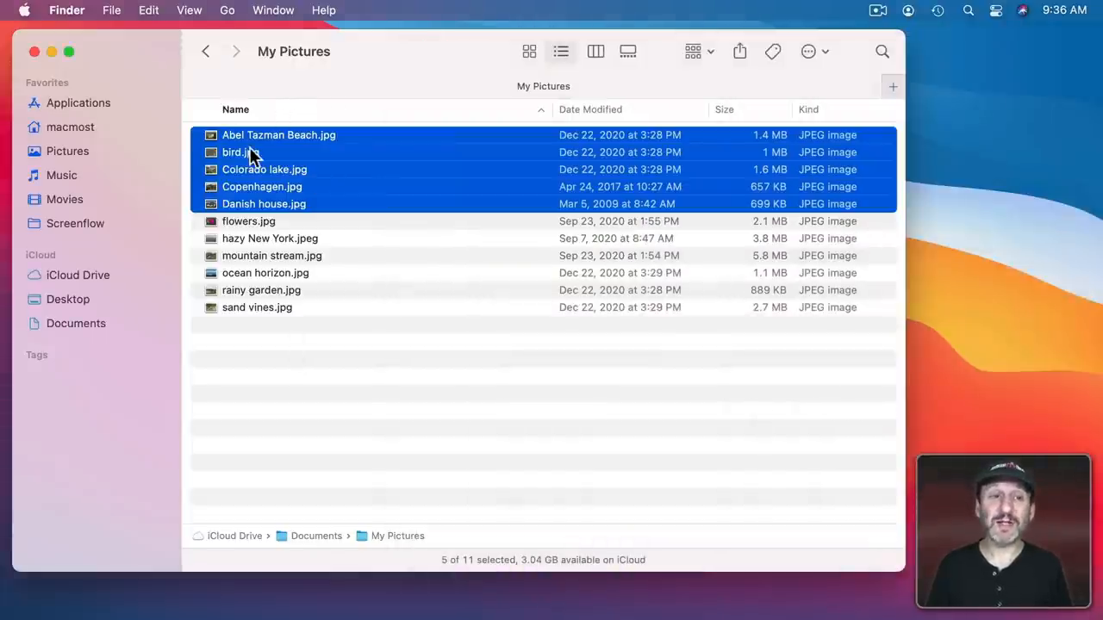
Step: Quick Look the selected photos, switch to flowers.jpg, then extend the selection to more photos
key(space)
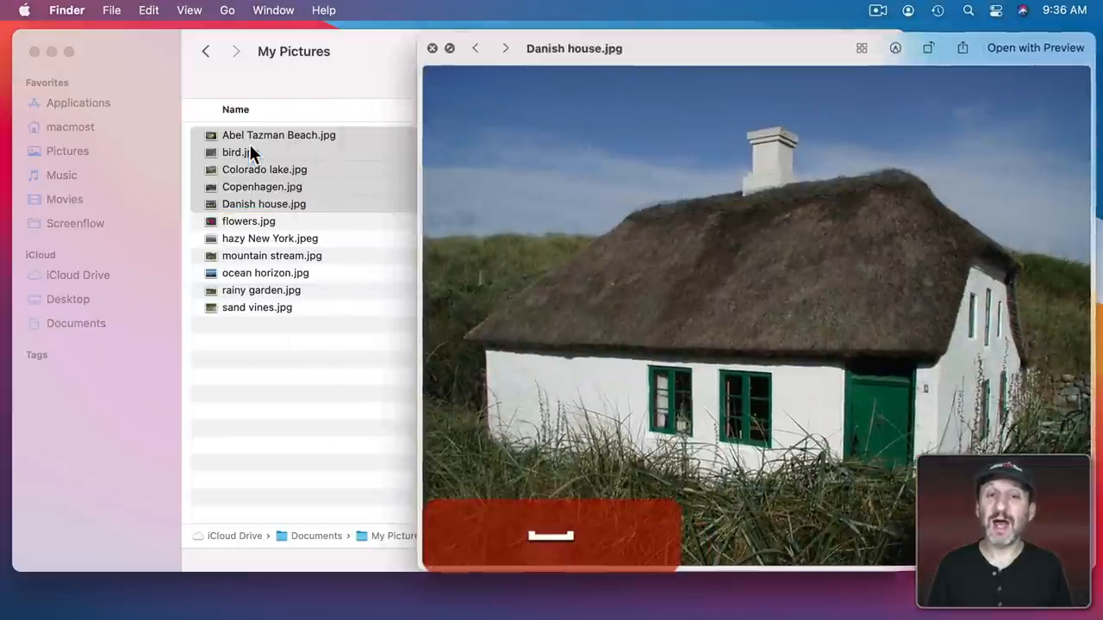
click(263, 203)
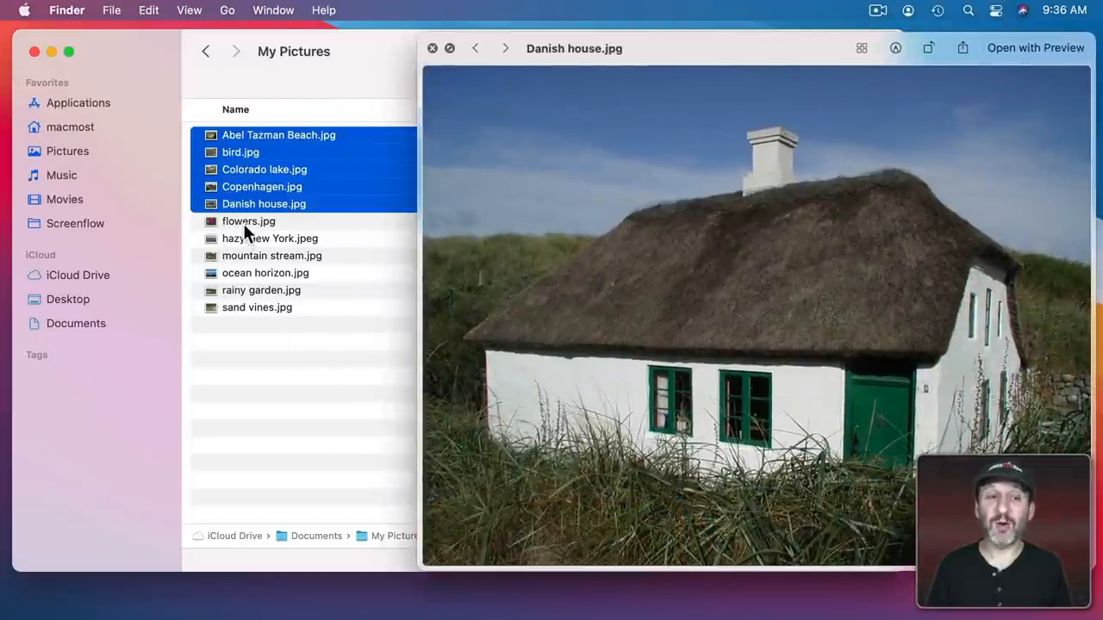
click(248, 220)
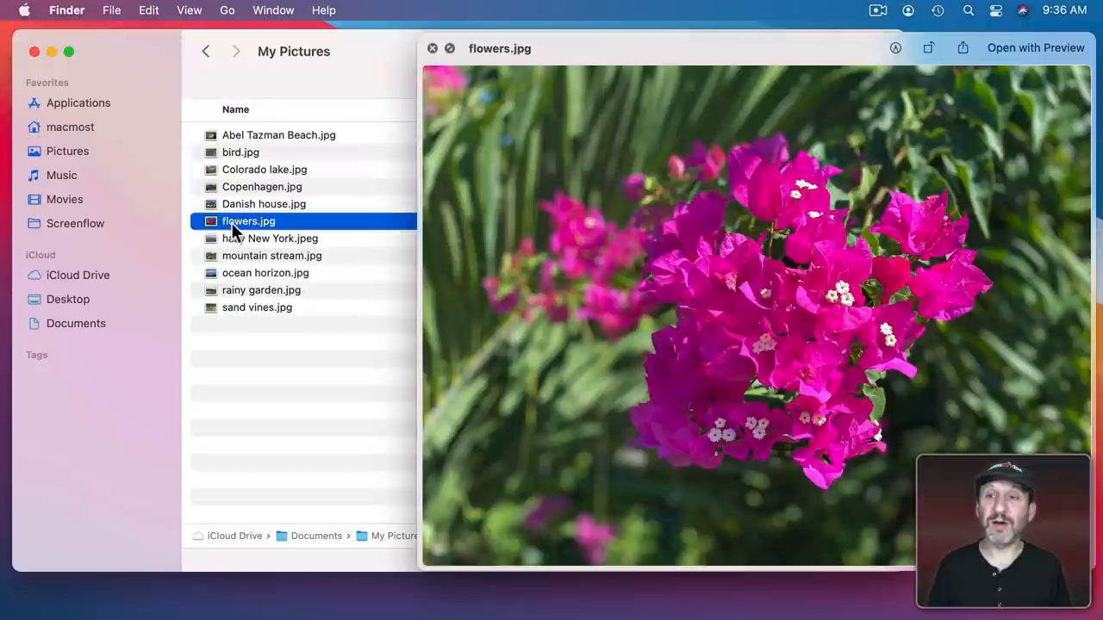
mouse_move(255, 262)
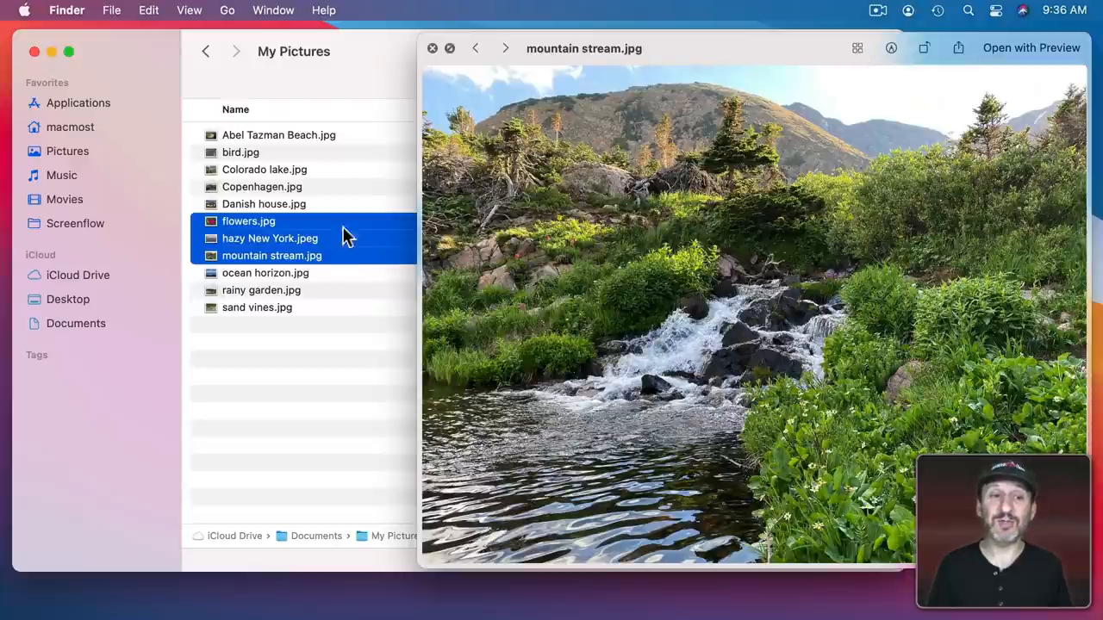
click(269, 238)
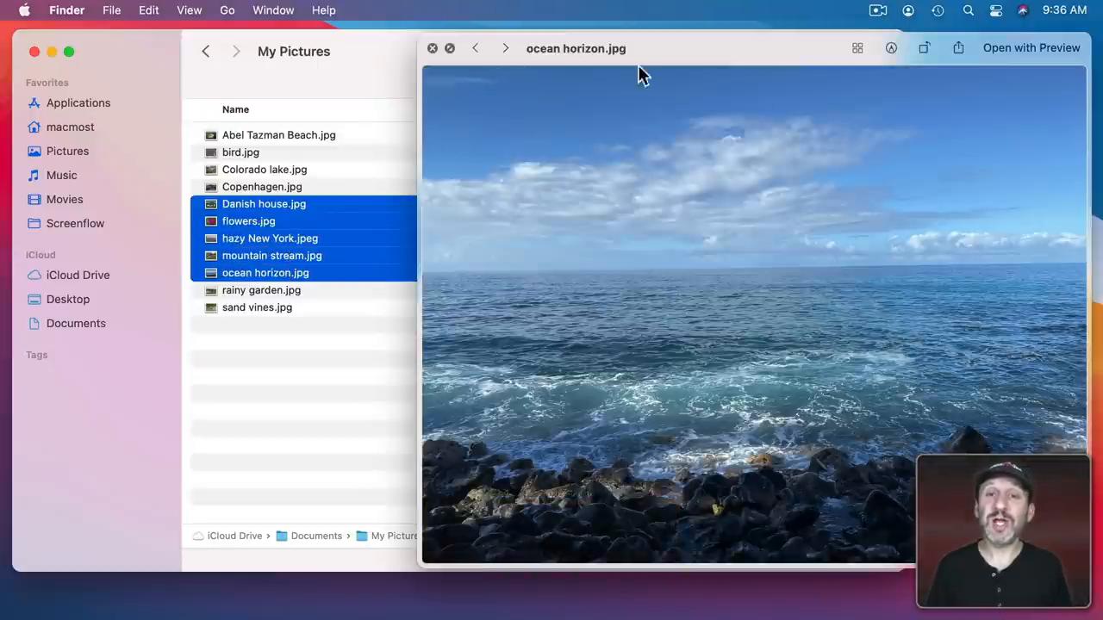
mouse_move(560, 193)
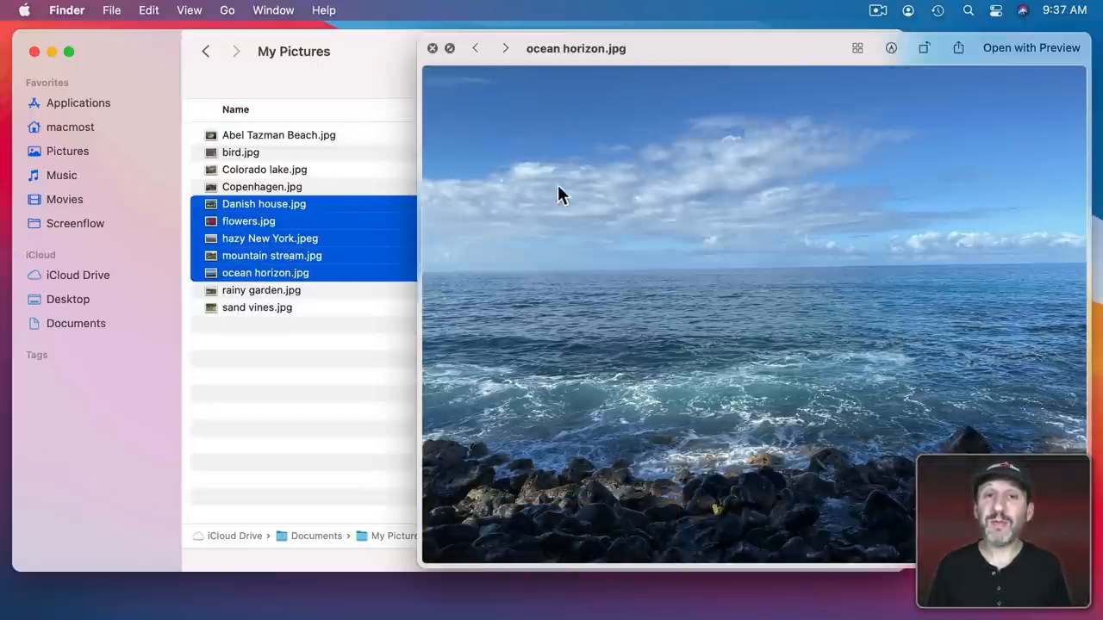
mouse_move(221, 226)
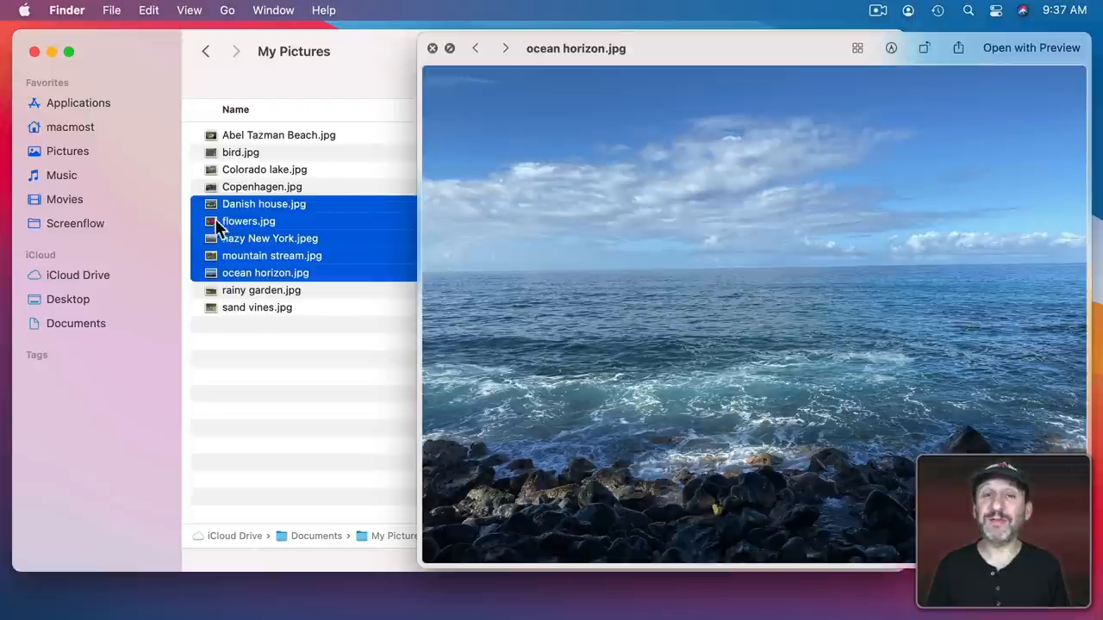
mouse_move(455, 228)
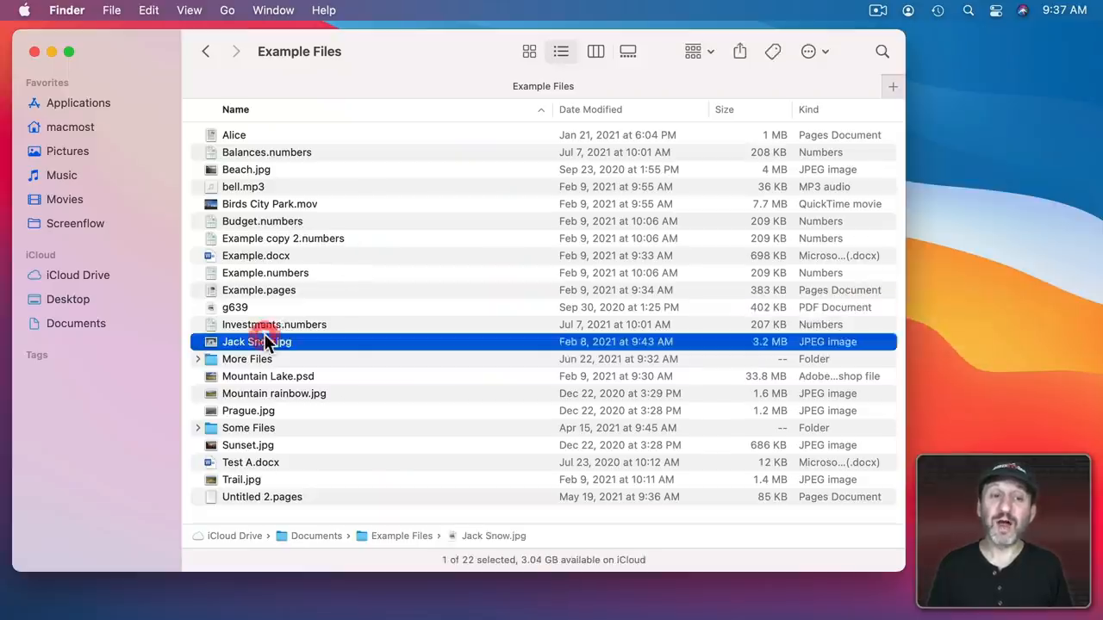
Step: Quick Look Jack Snow.jpg, then Investments.numbers with its Transactions sheet, then the g639 PDF
key(space)
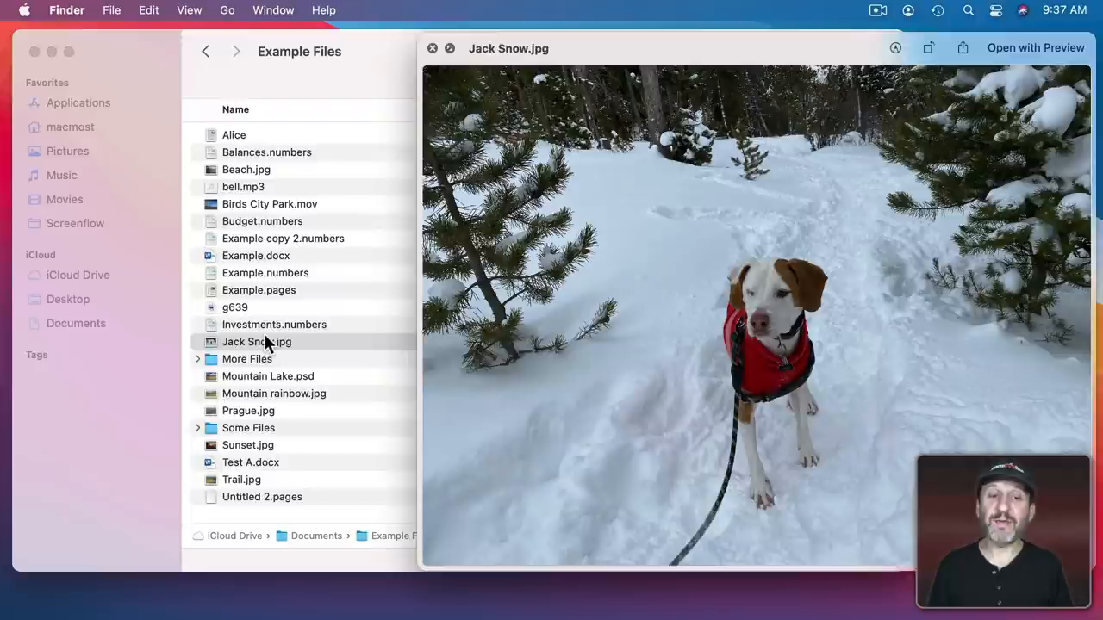
click(274, 324)
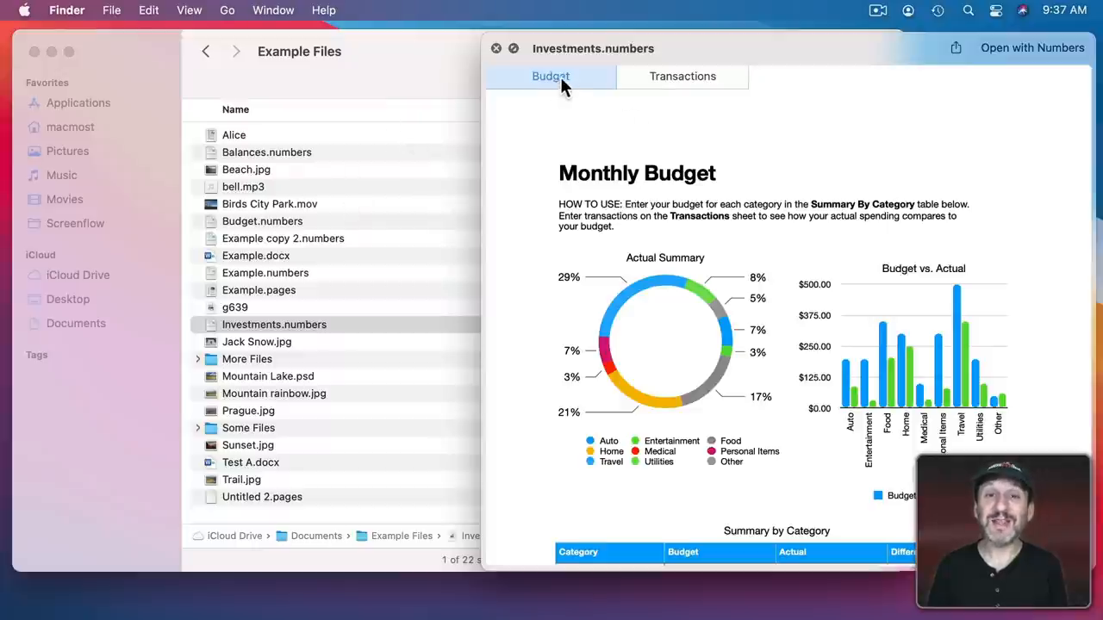
click(682, 76)
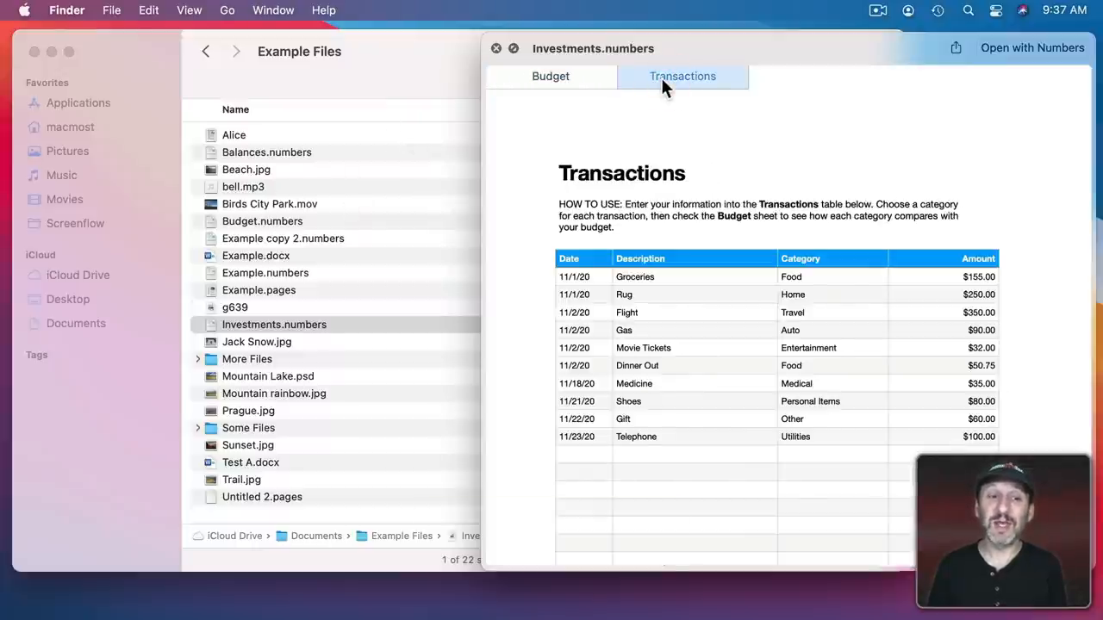
click(234, 307)
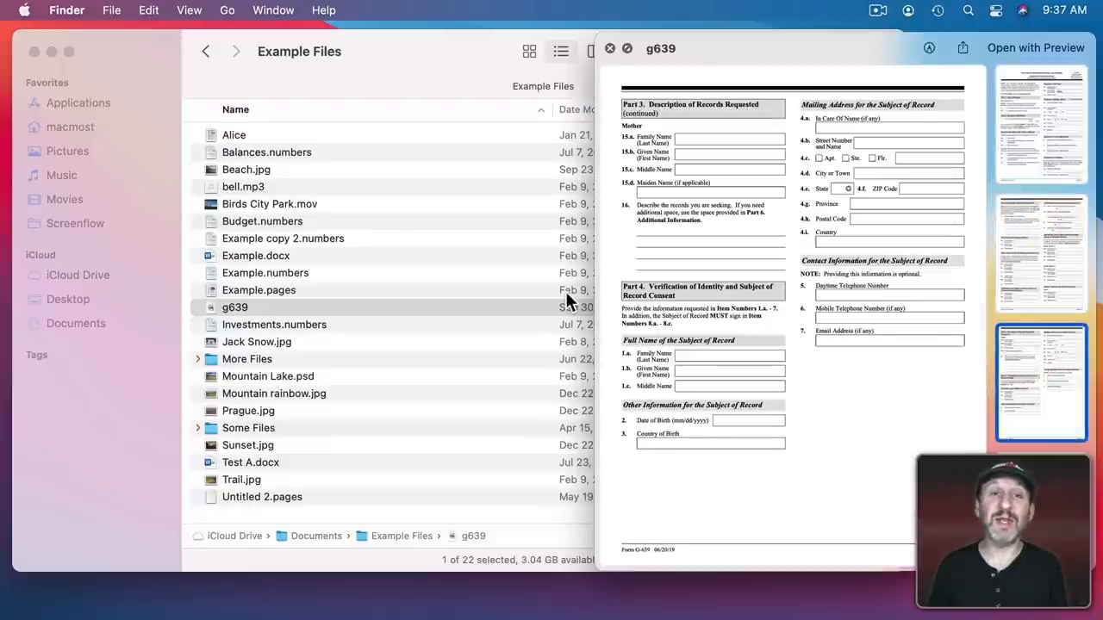
Step: Preview Example.pages, Example.docx and the Birds City Park movie, pause it, then close Quick Look
click(258, 289)
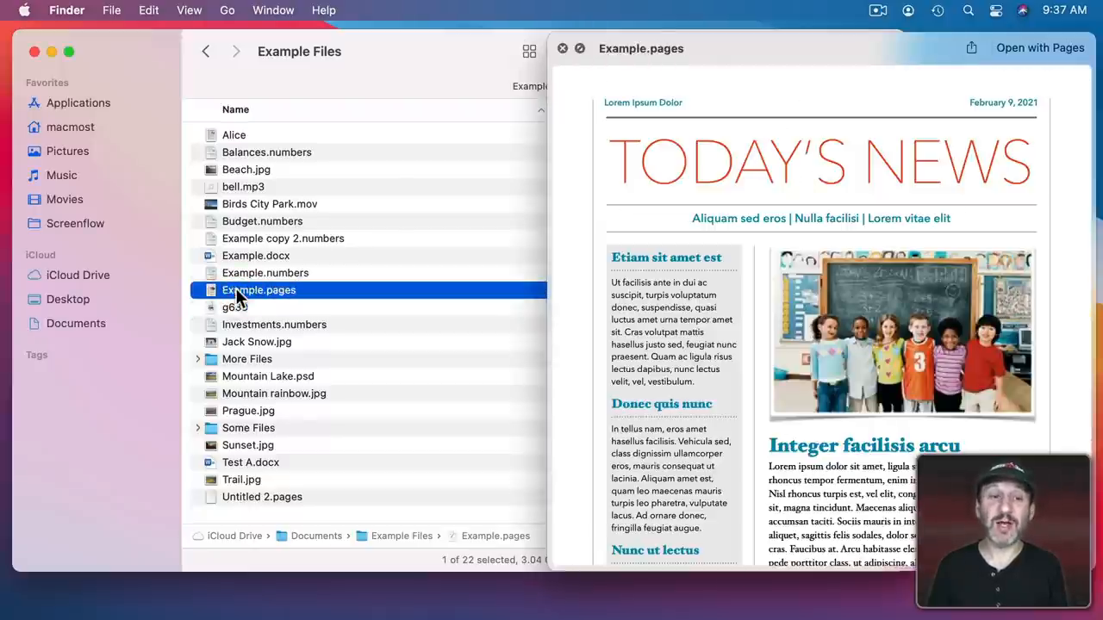
click(255, 255)
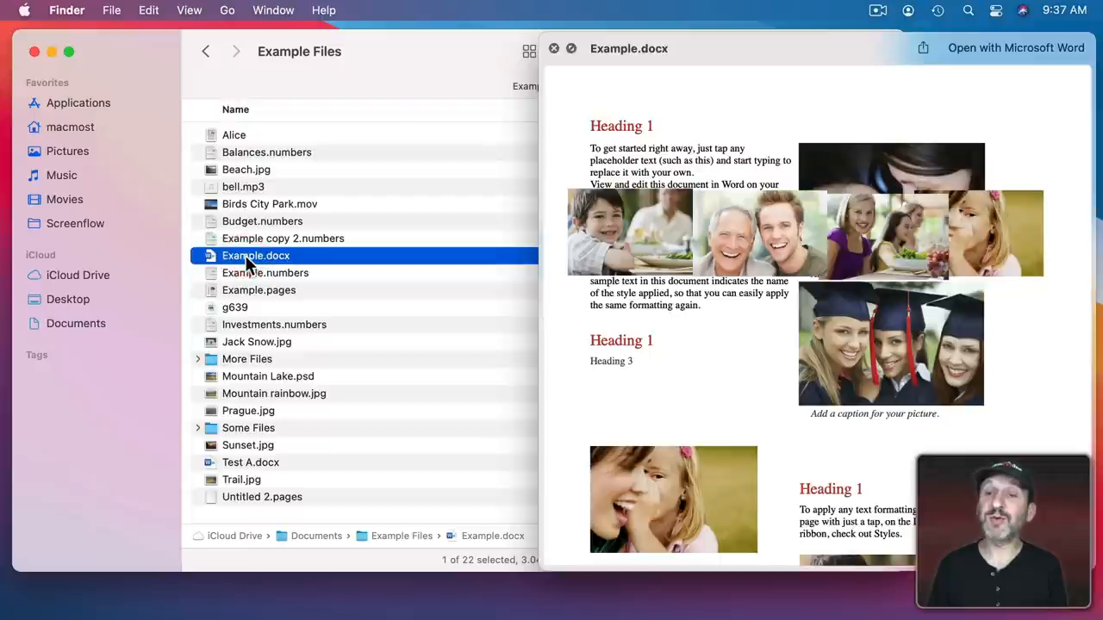
click(269, 203)
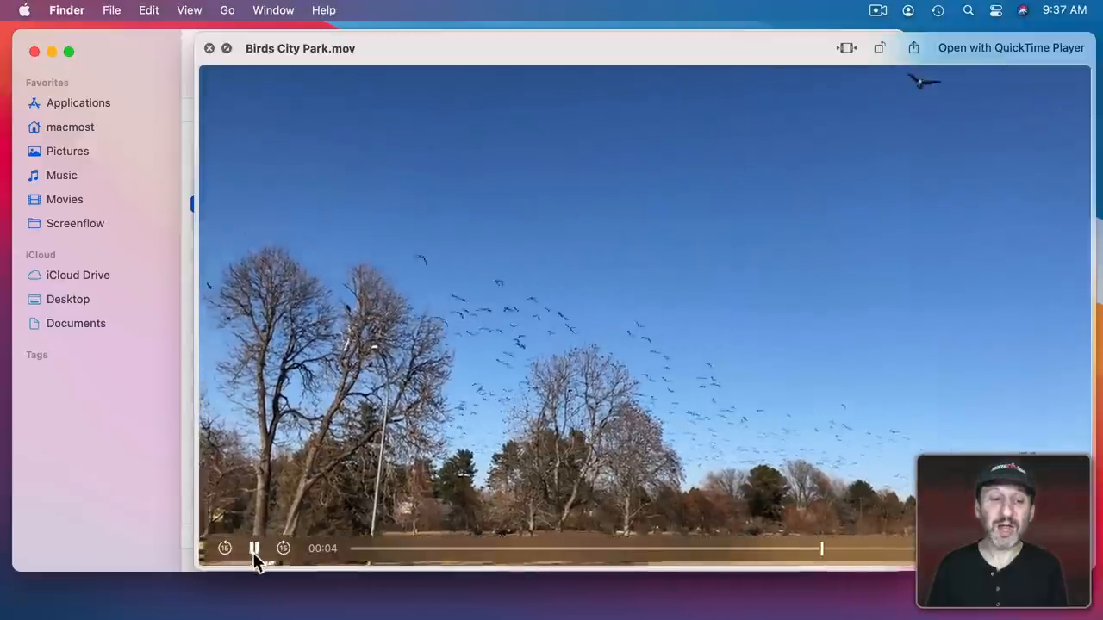
click(208, 48)
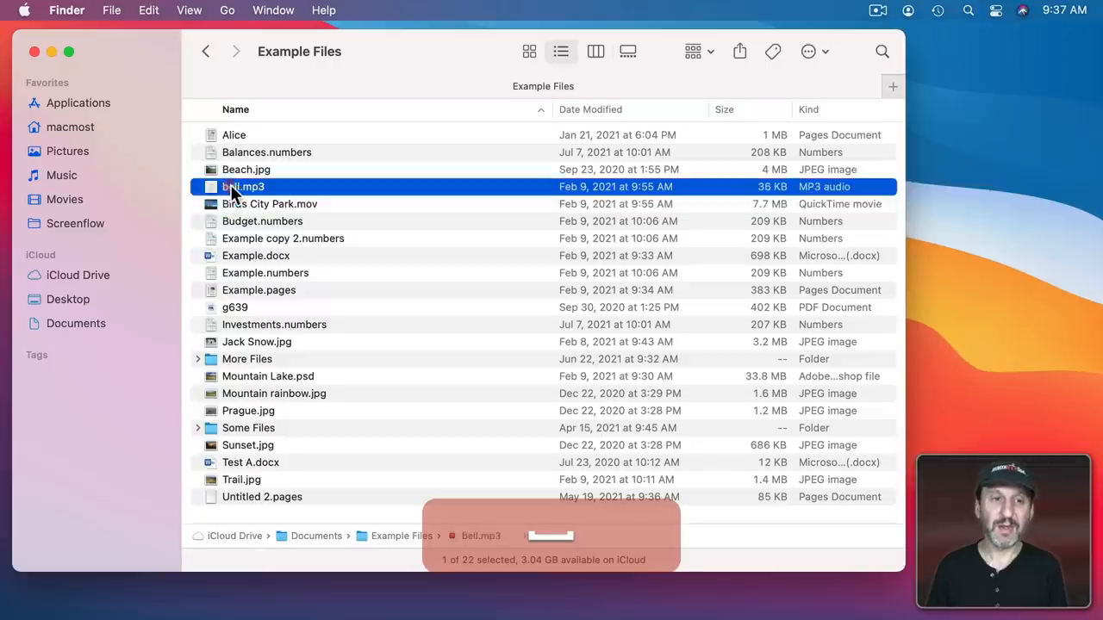
key(space)
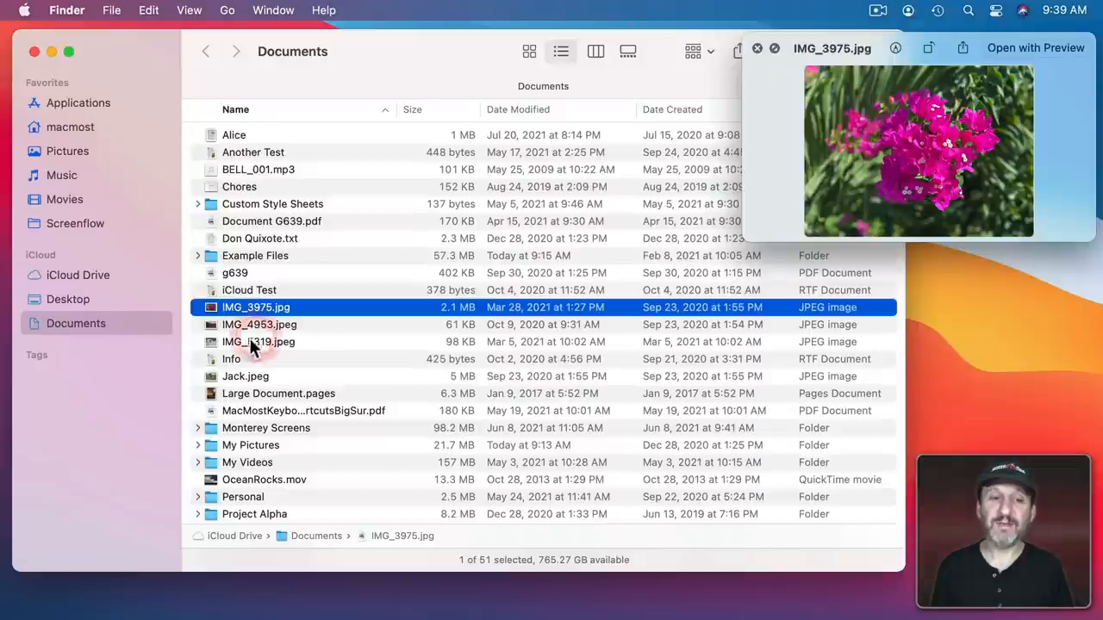
Step: Open the Example Files folder while Quick Look shows its size and item count, then select another file
double_click(255, 255)
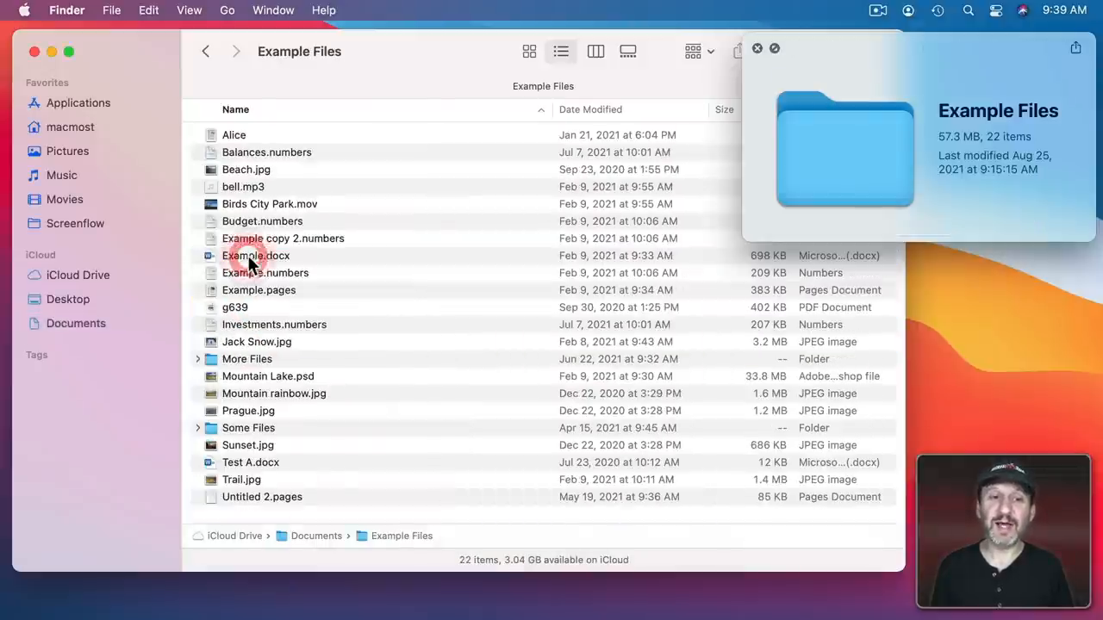
mouse_move(1013, 141)
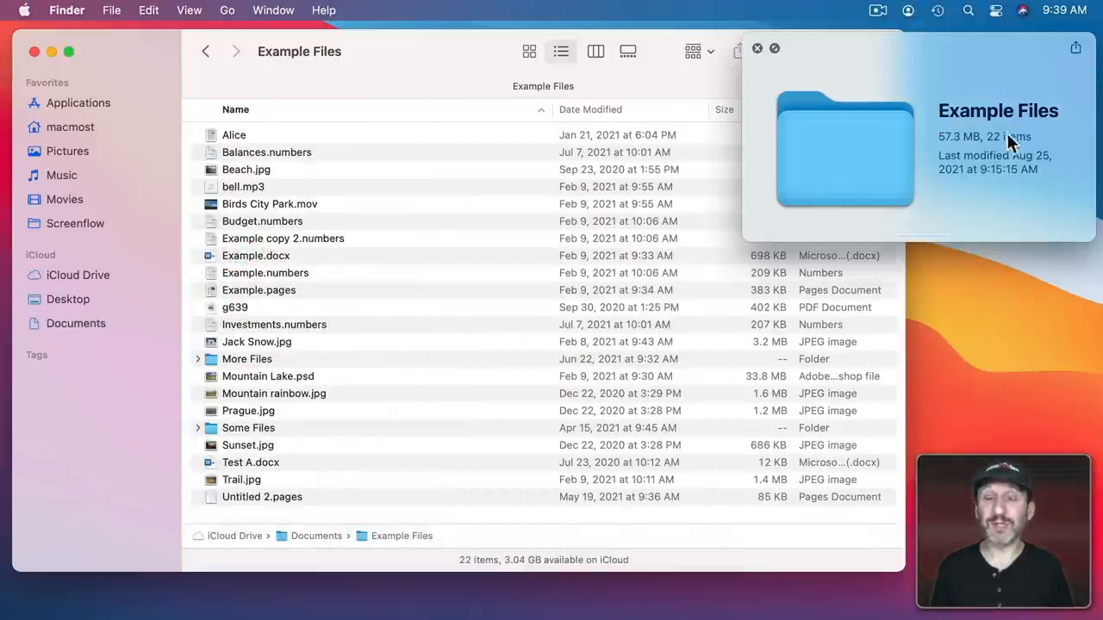
mouse_move(277, 302)
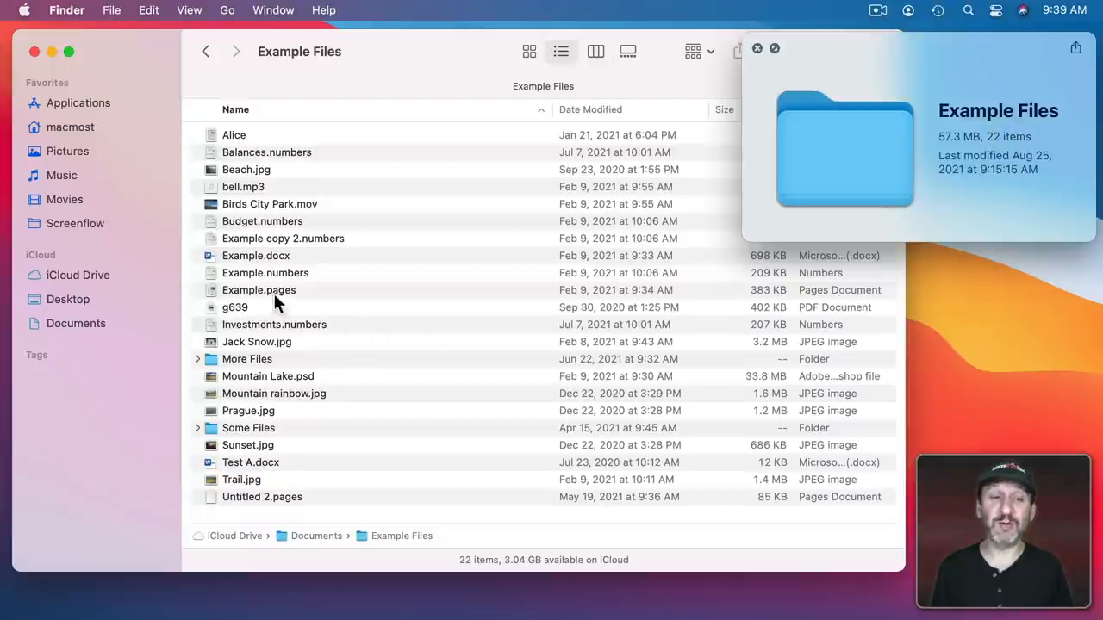
click(257, 341)
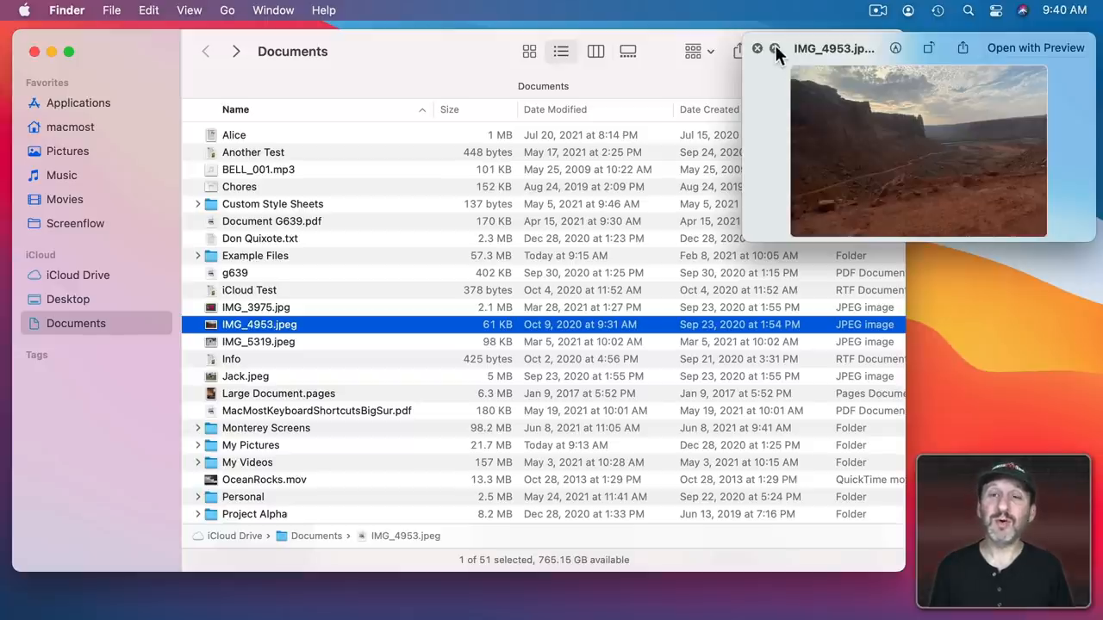
Step: Show the Quick Look preview full screen and step back to the previous photo, Colorado lake.jpg
click(775, 48)
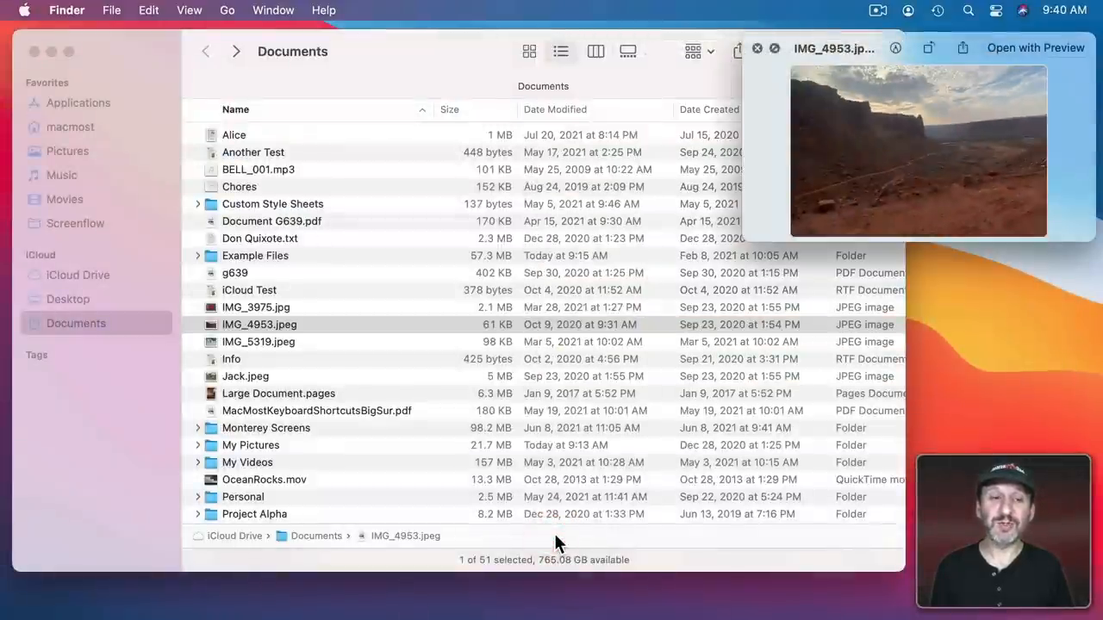
click(259, 323)
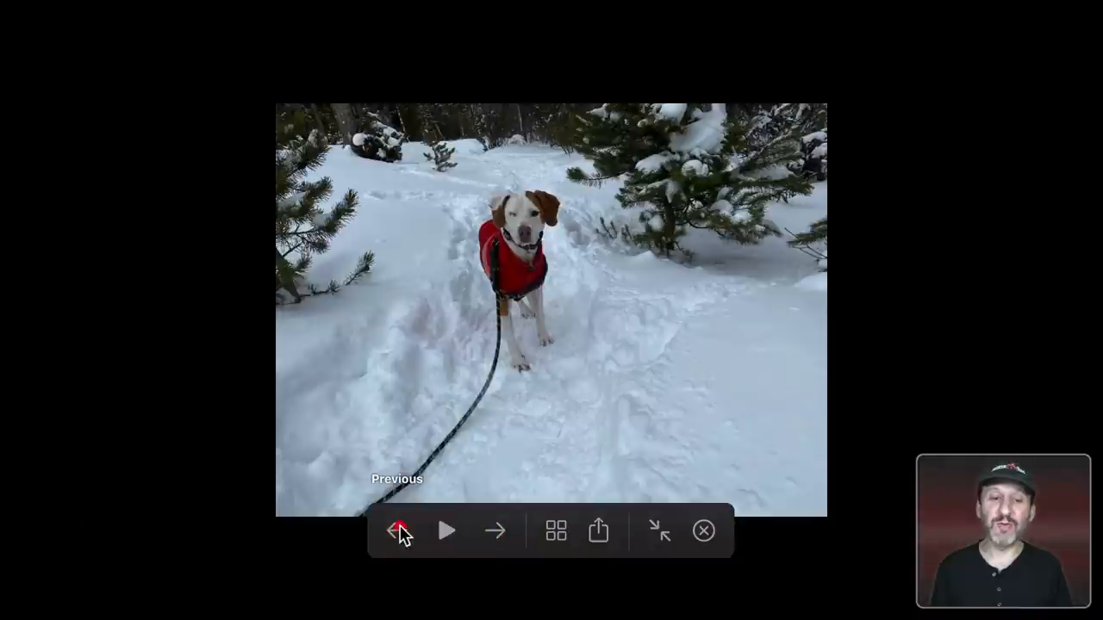
click(444, 531)
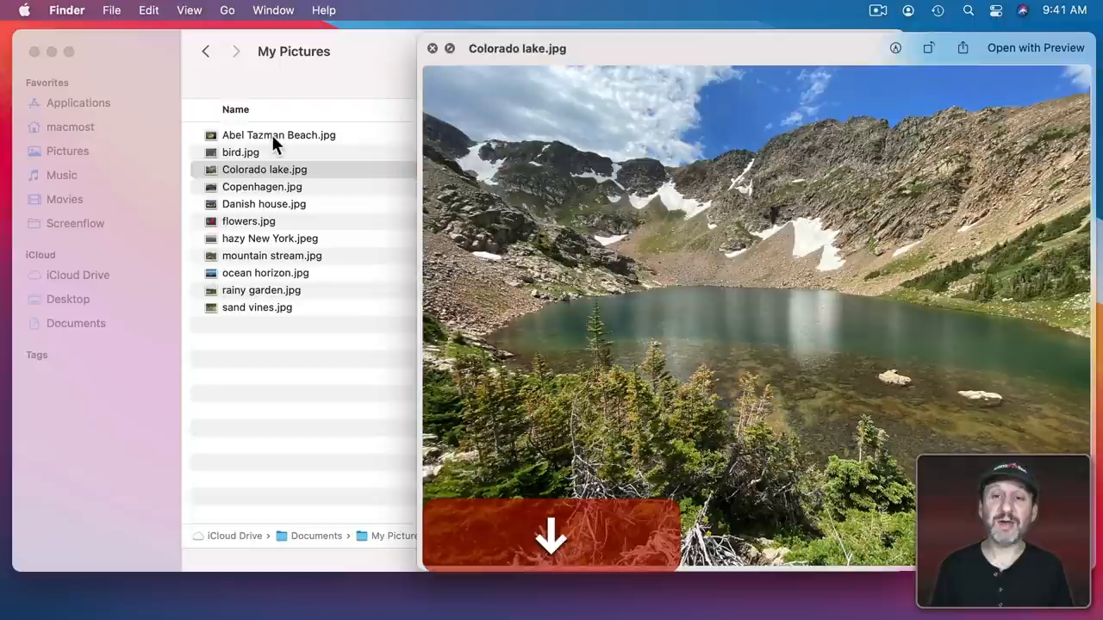
Step: Switch Documents to Column view and select Example Files so the Alice document previews alongside
click(241, 151)
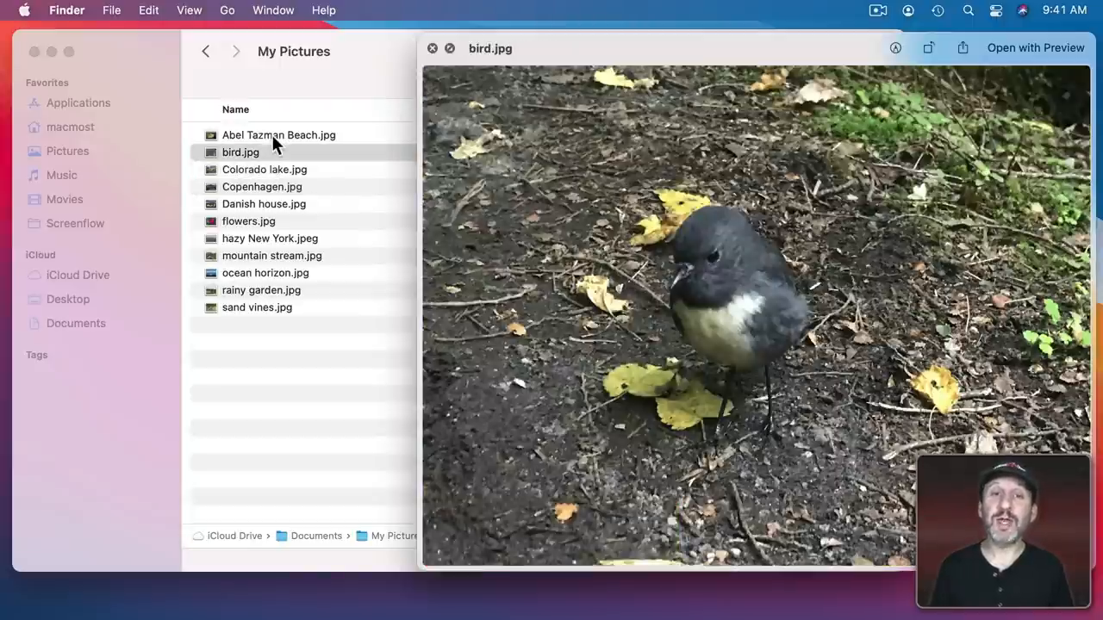
click(592, 52)
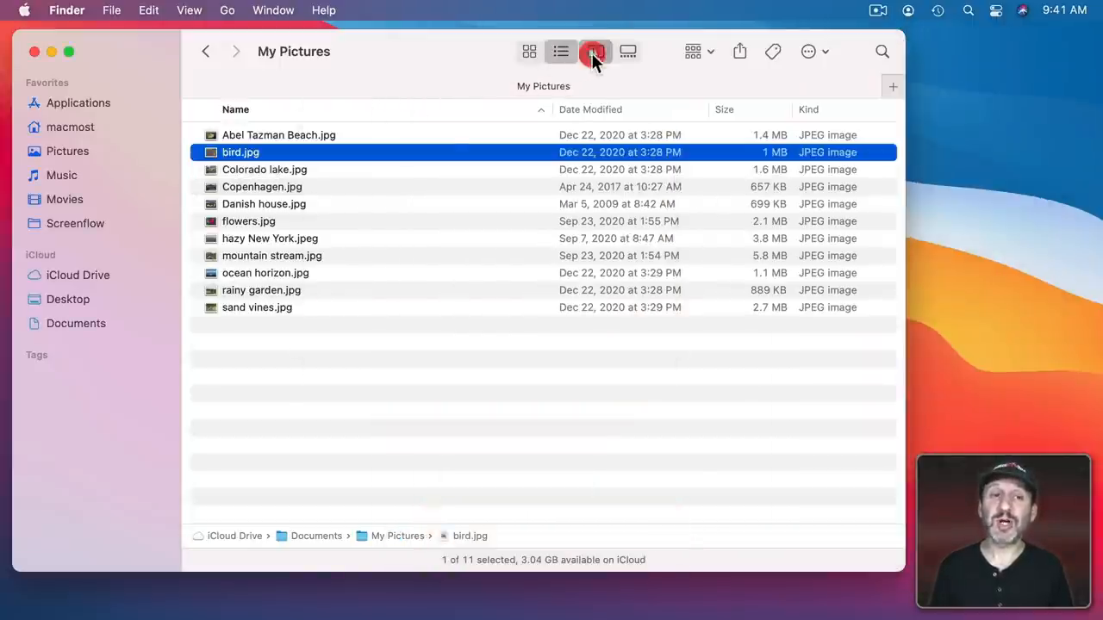
click(596, 51)
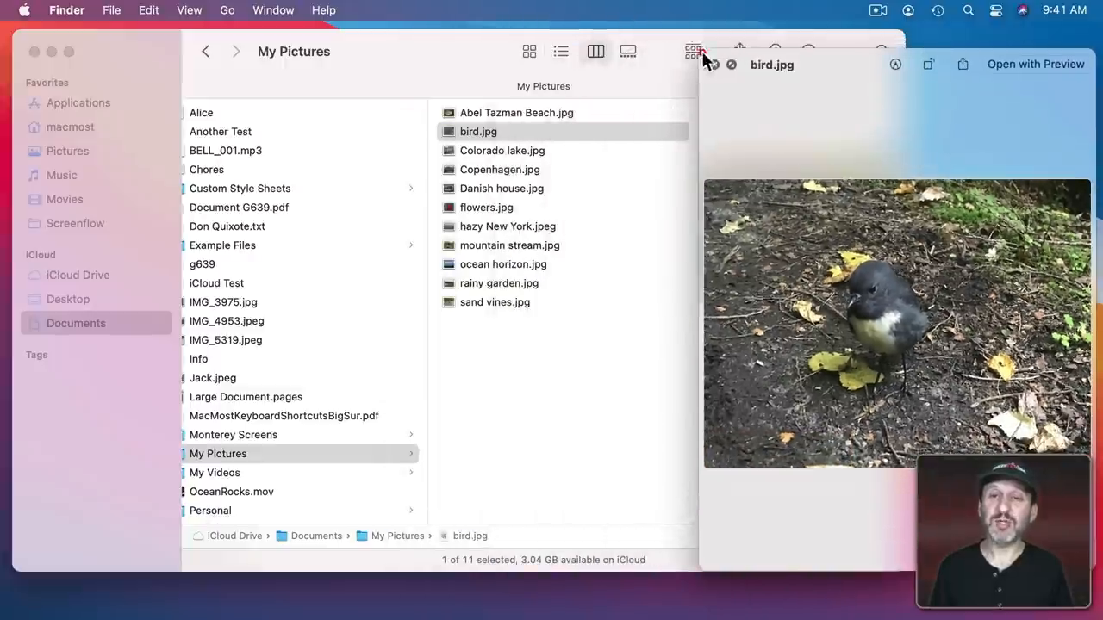
click(499, 169)
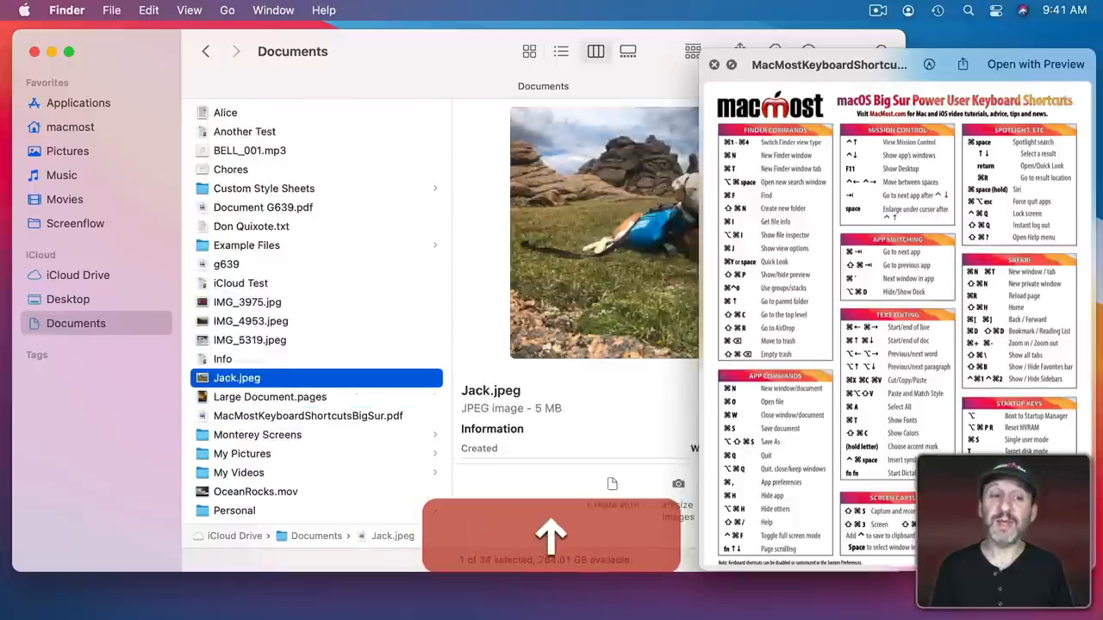
click(246, 244)
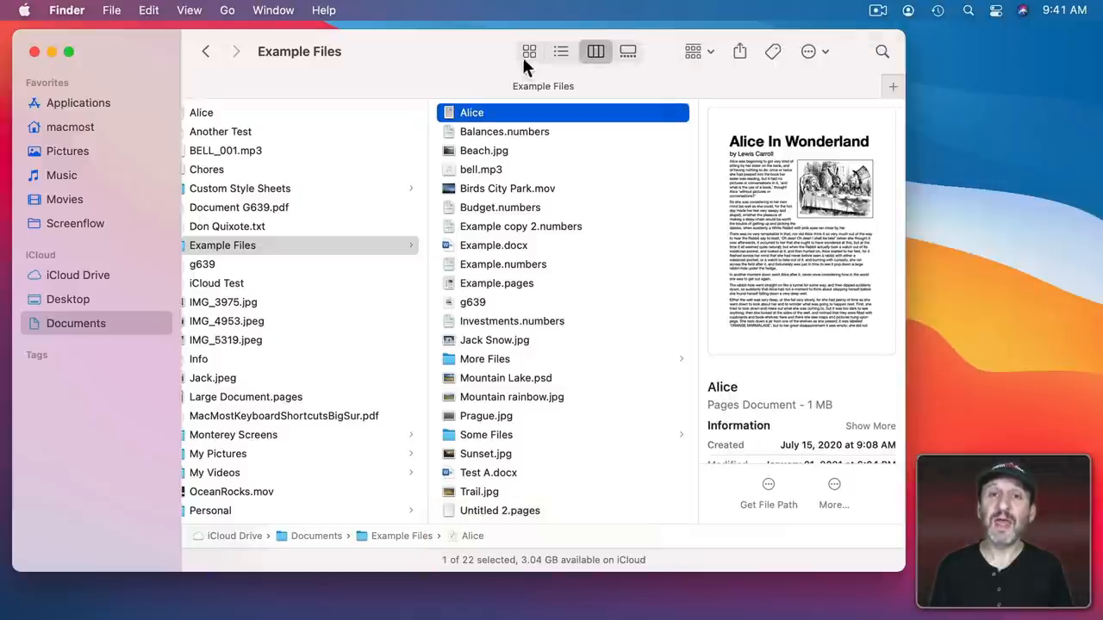
Step: Show Example Files as icons, Quick Look Alice, a Numbers file and Mountain Lake.psd, then close it
click(529, 51)
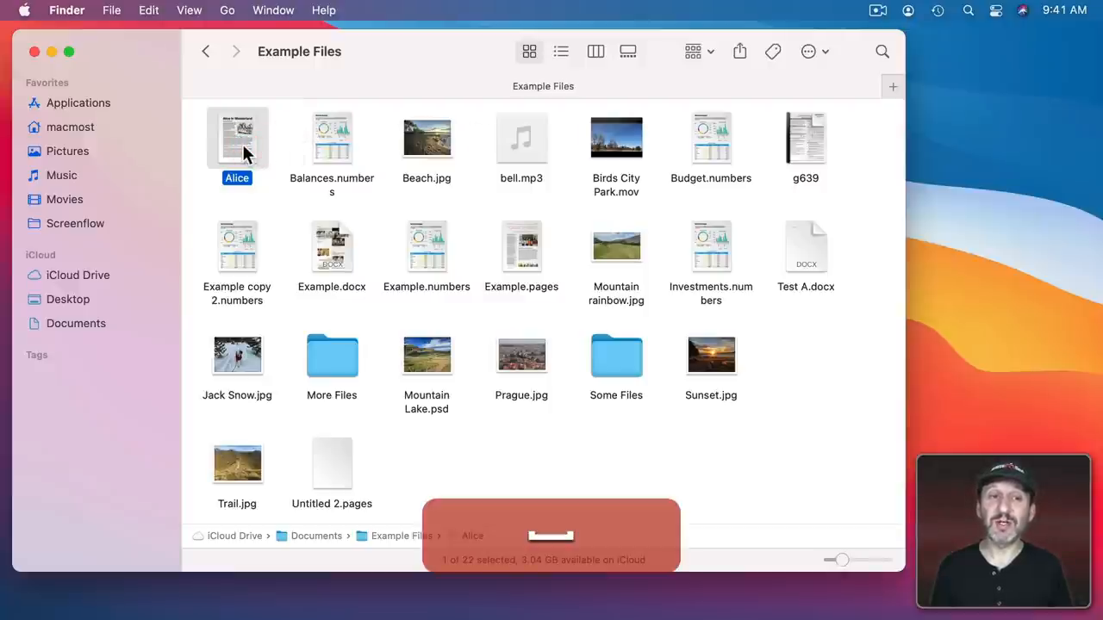
key(space)
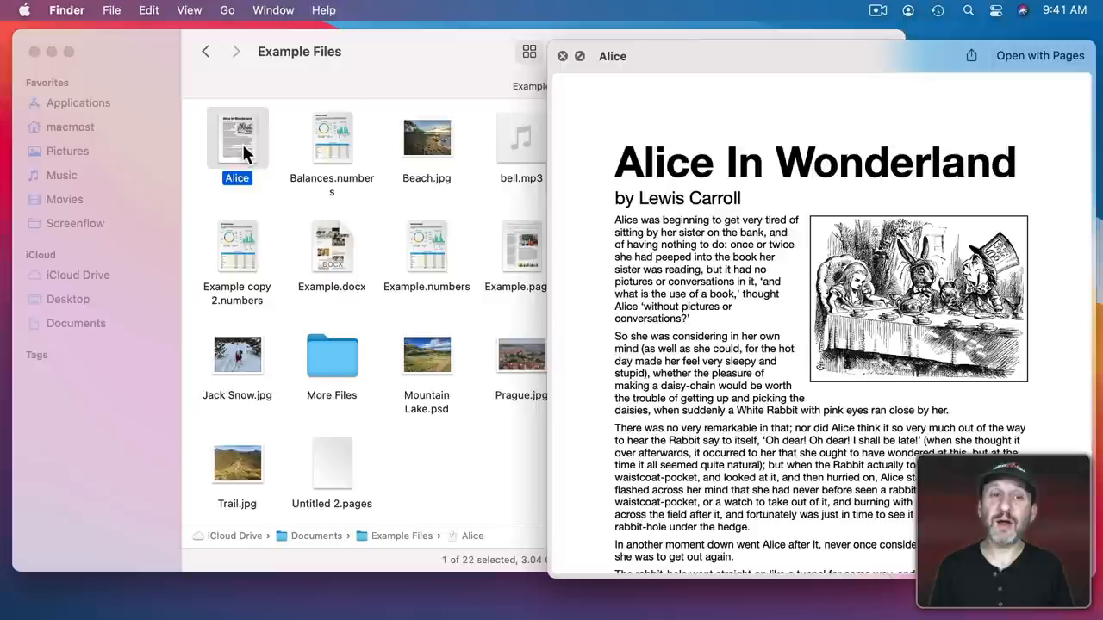
click(331, 245)
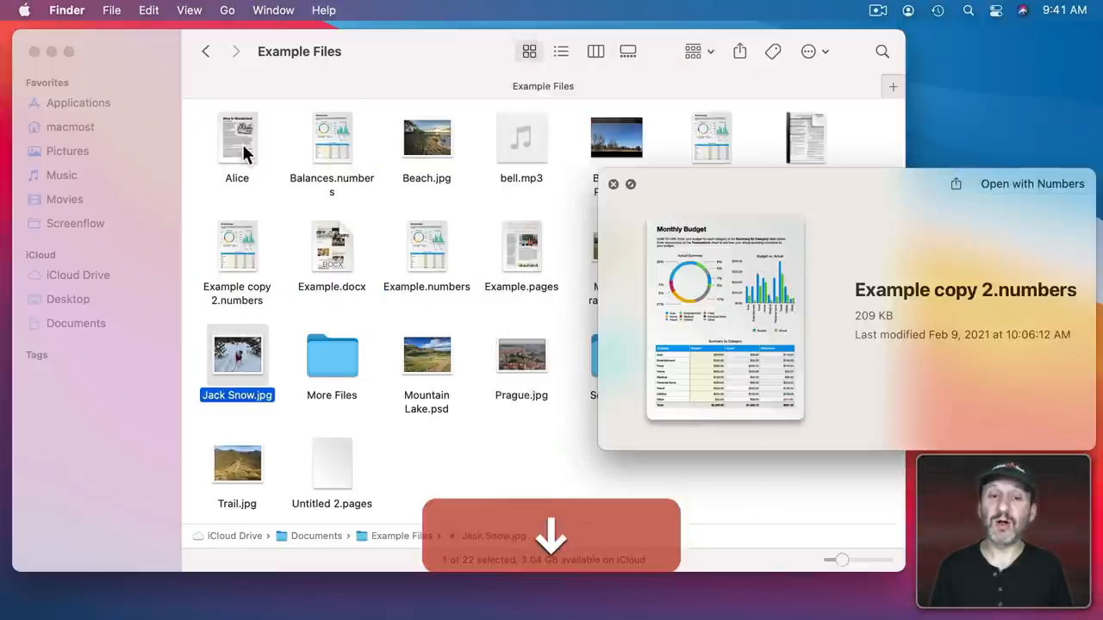
click(427, 355)
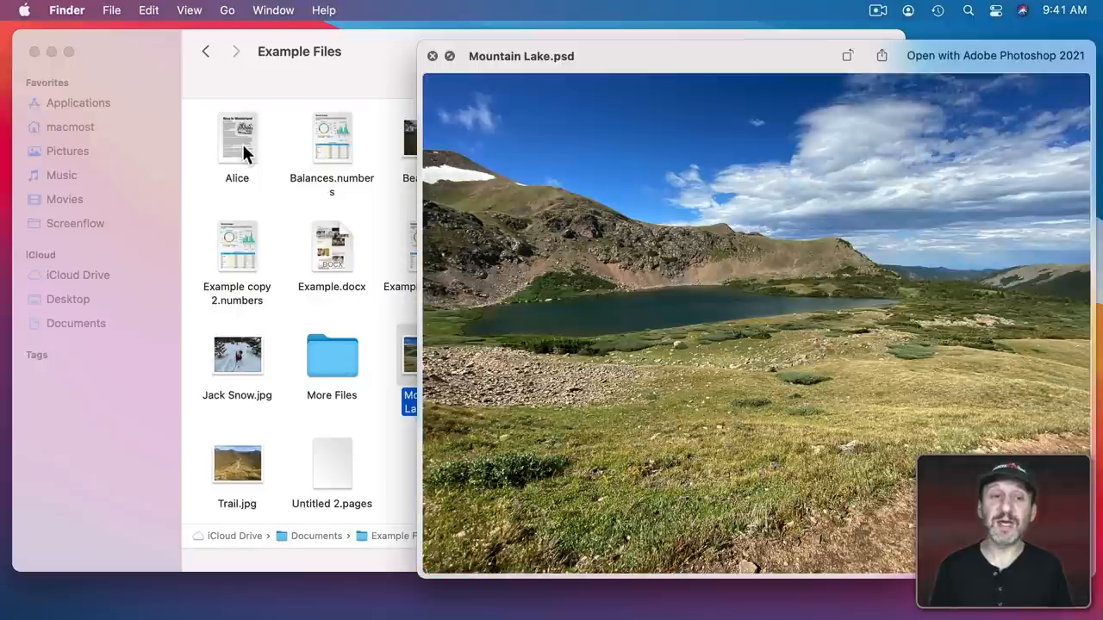
click(433, 55)
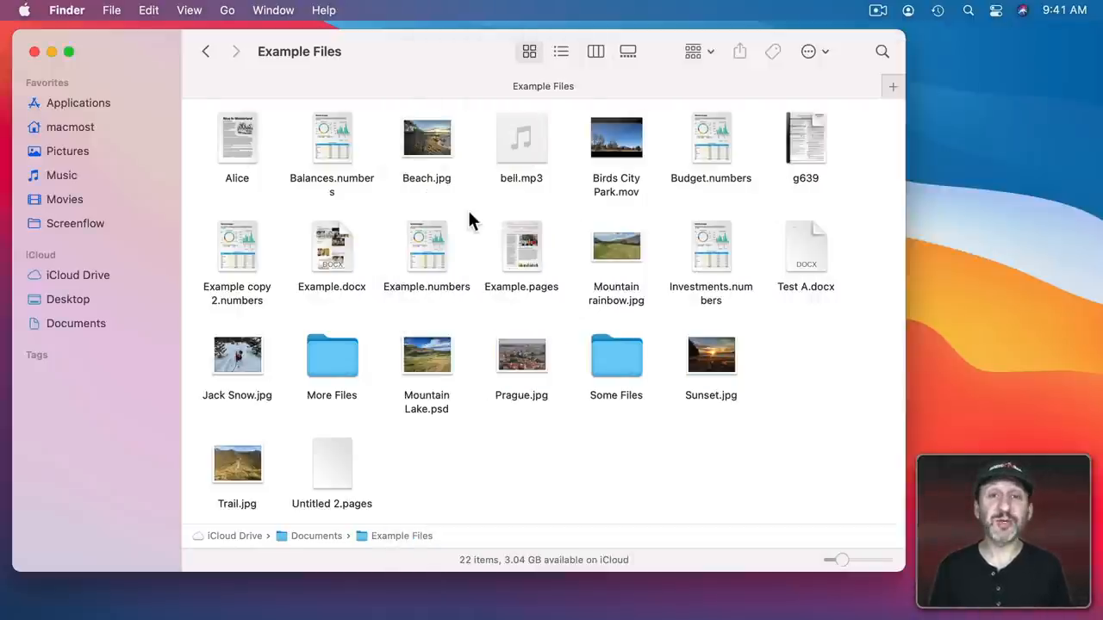
mouse_move(610, 200)
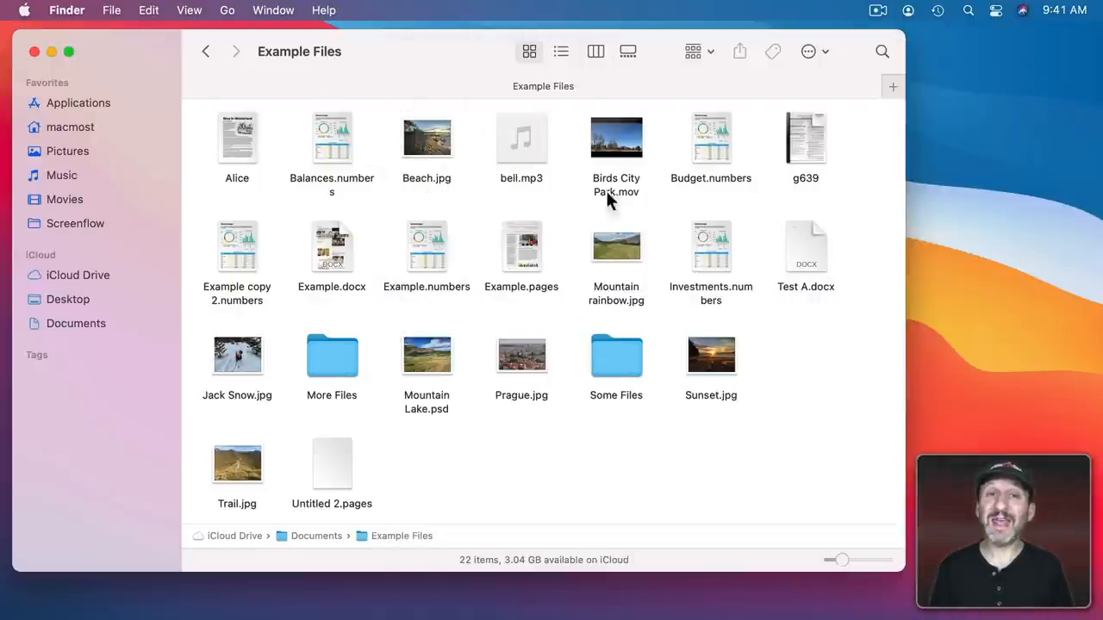
Step: Show the Preview pane with Beach.jpg then Example.pages, and switch through List to Column view
click(190, 11)
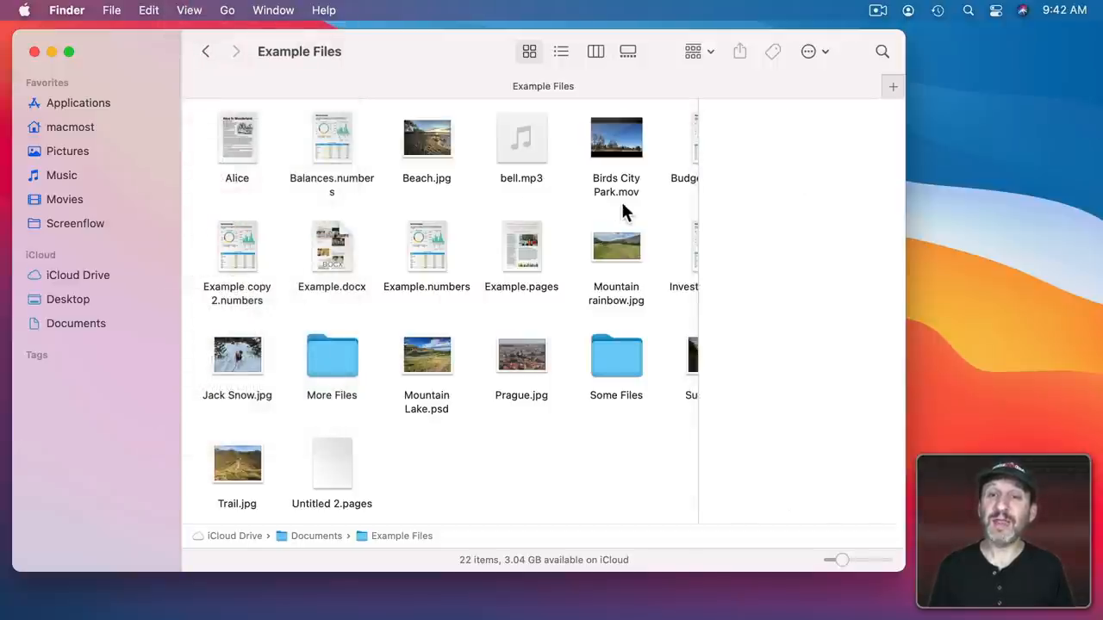
mouse_move(792, 206)
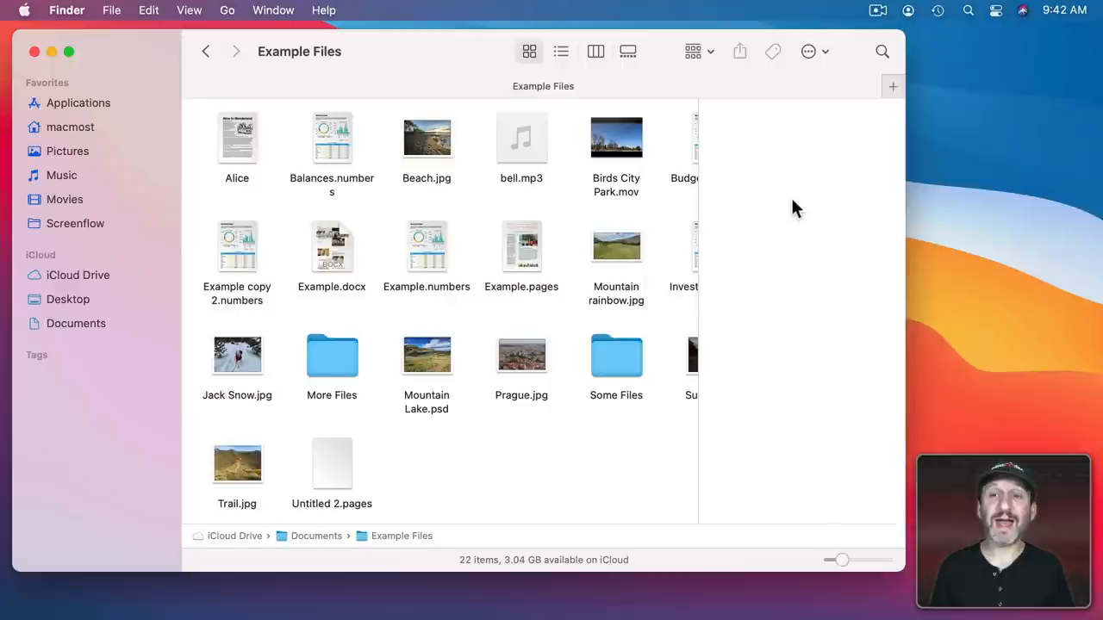
click(427, 137)
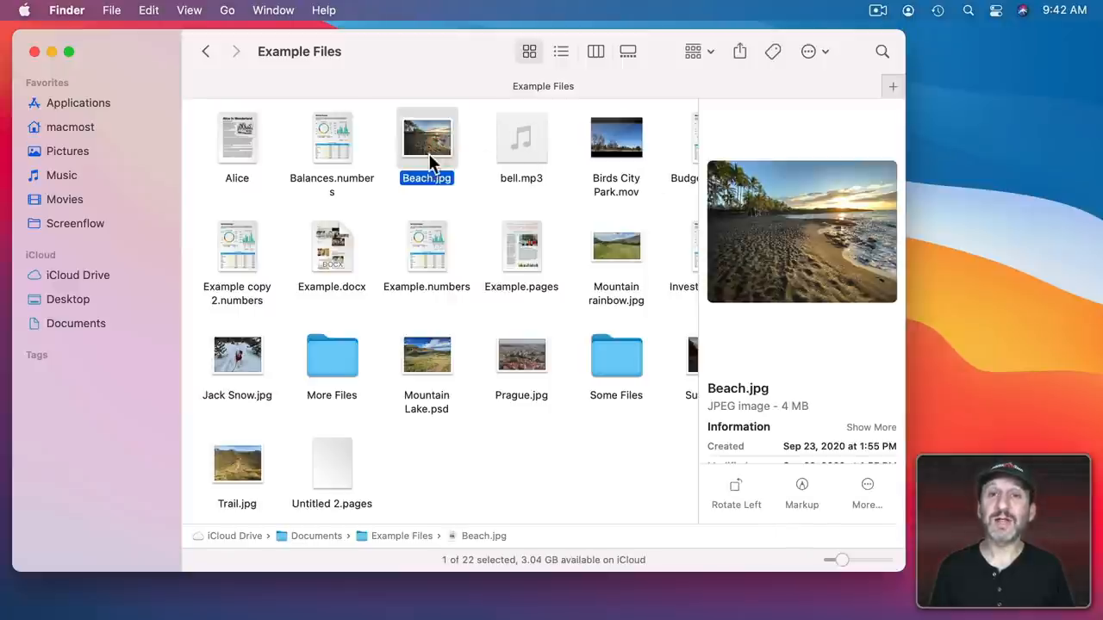
click(520, 248)
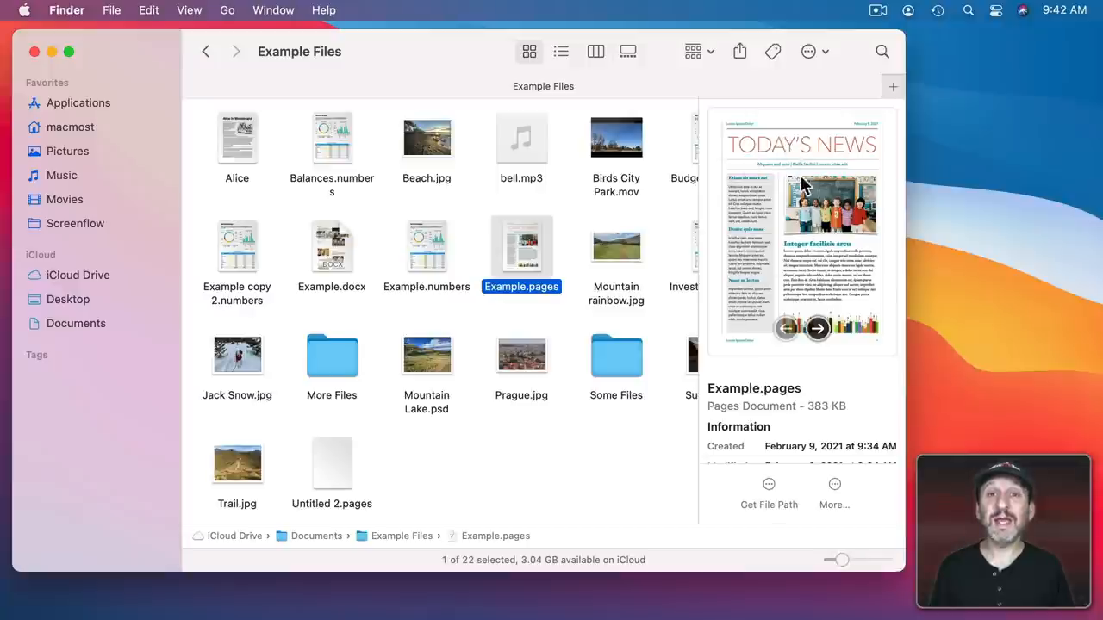
mouse_move(796, 273)
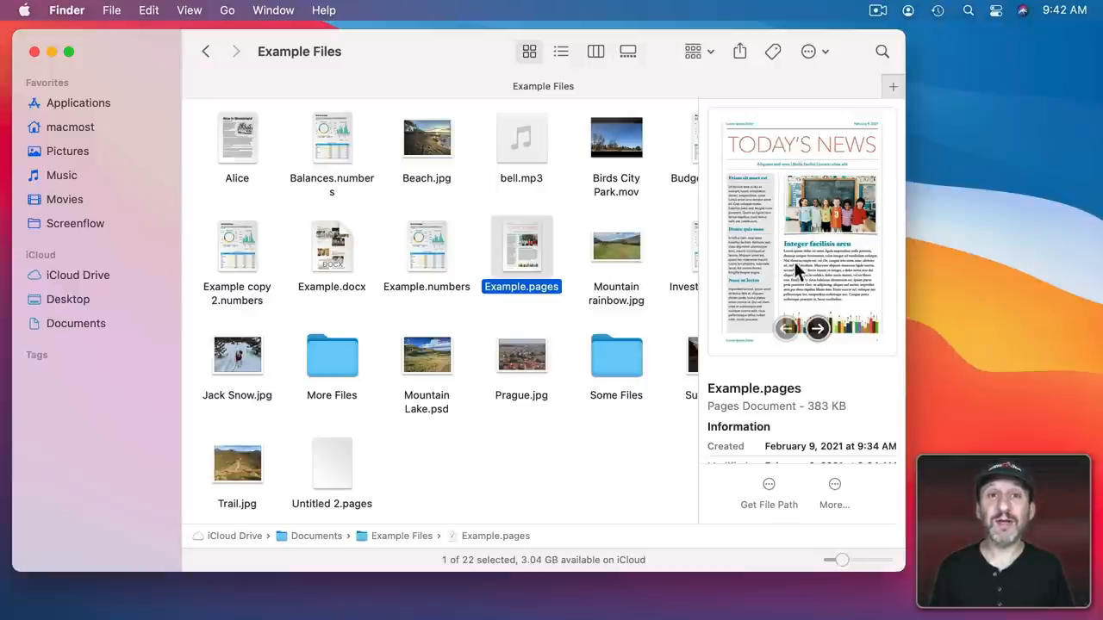
mouse_move(696, 203)
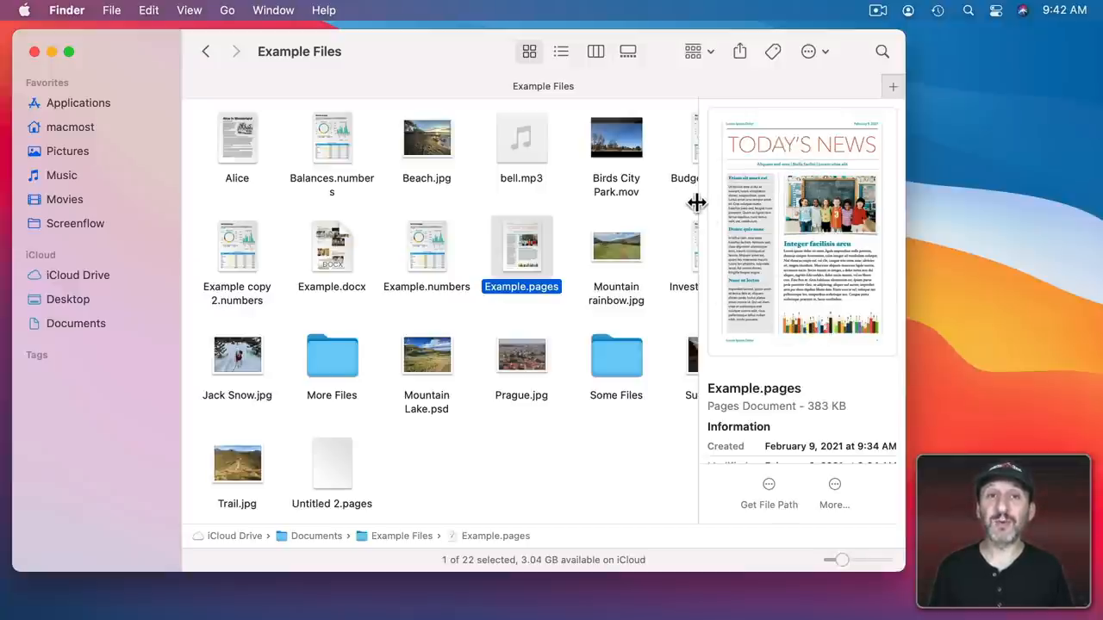
click(560, 52)
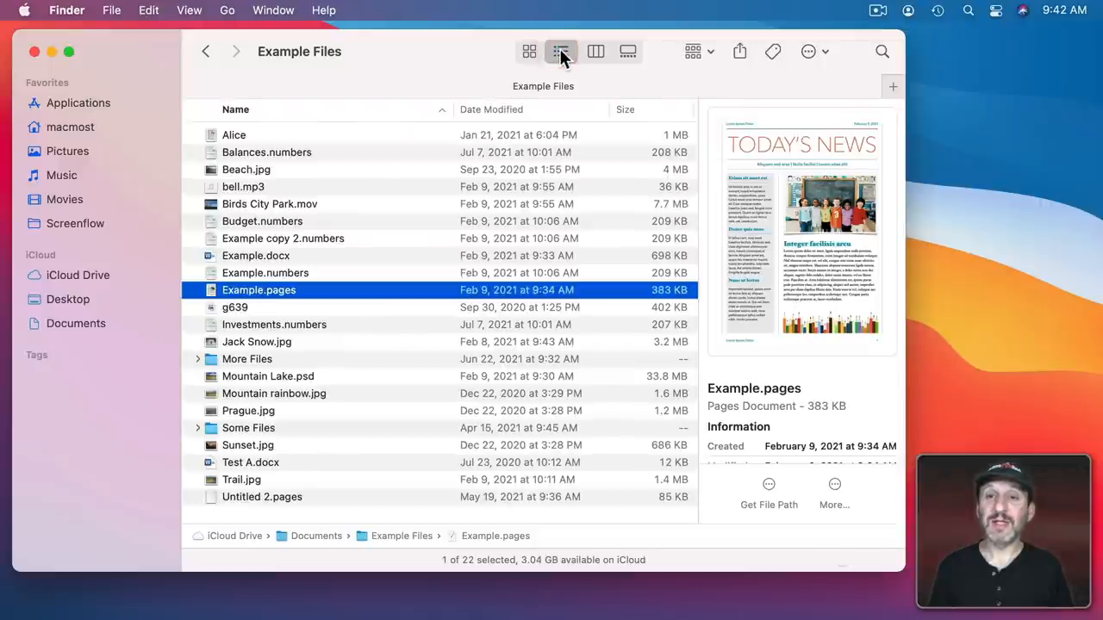
click(596, 52)
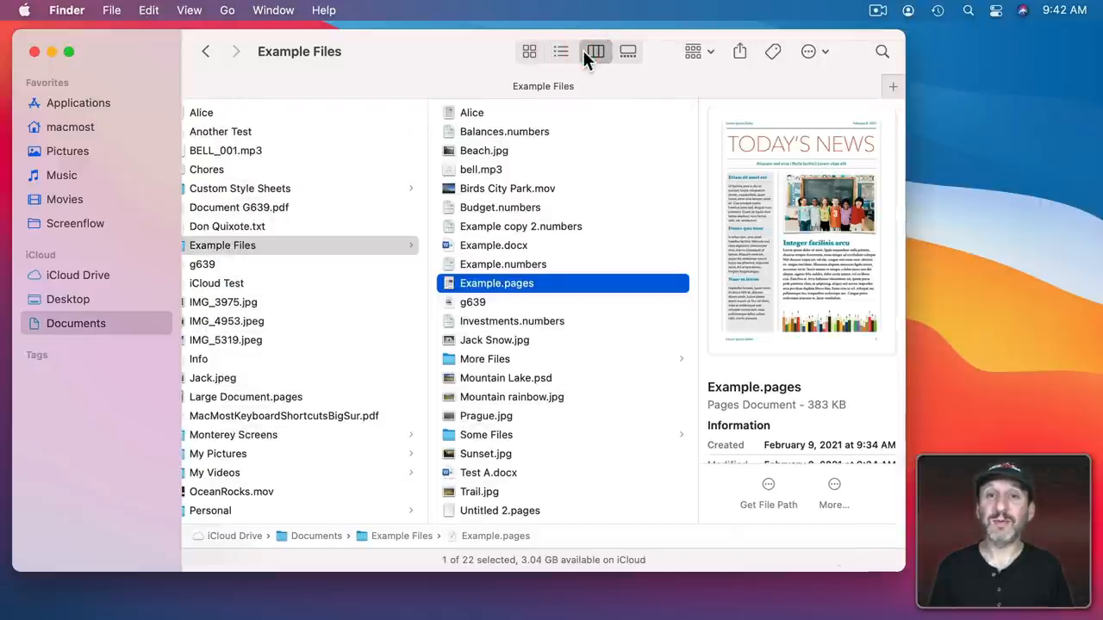
Step: Switch to Gallery view and step from Beach.jpg through bell.mp3 to Birds City Park
click(627, 52)
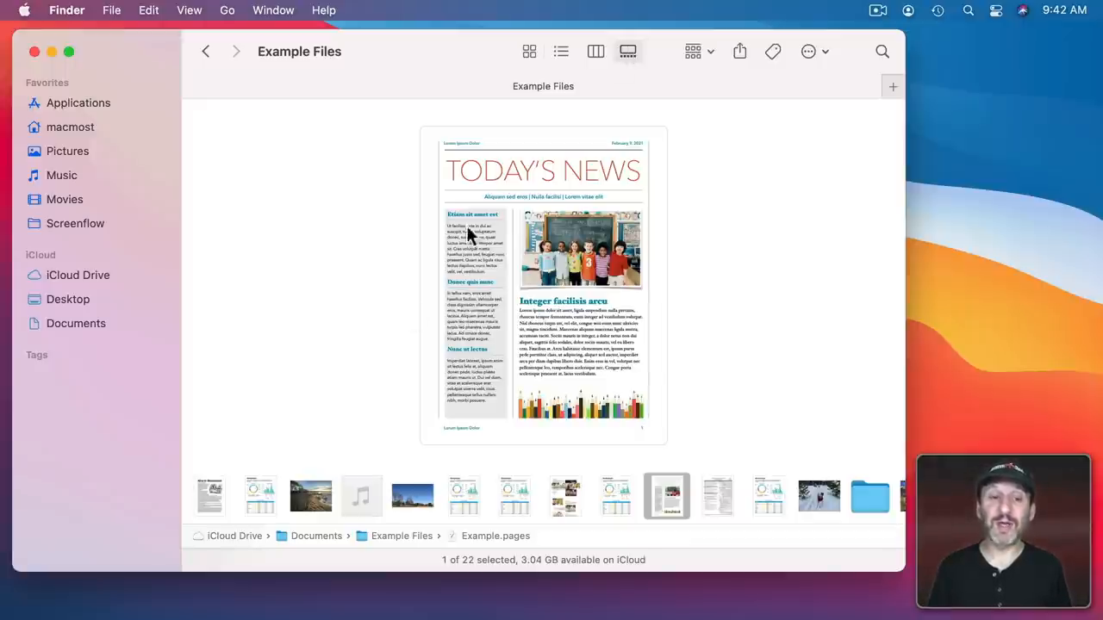
mouse_move(689, 483)
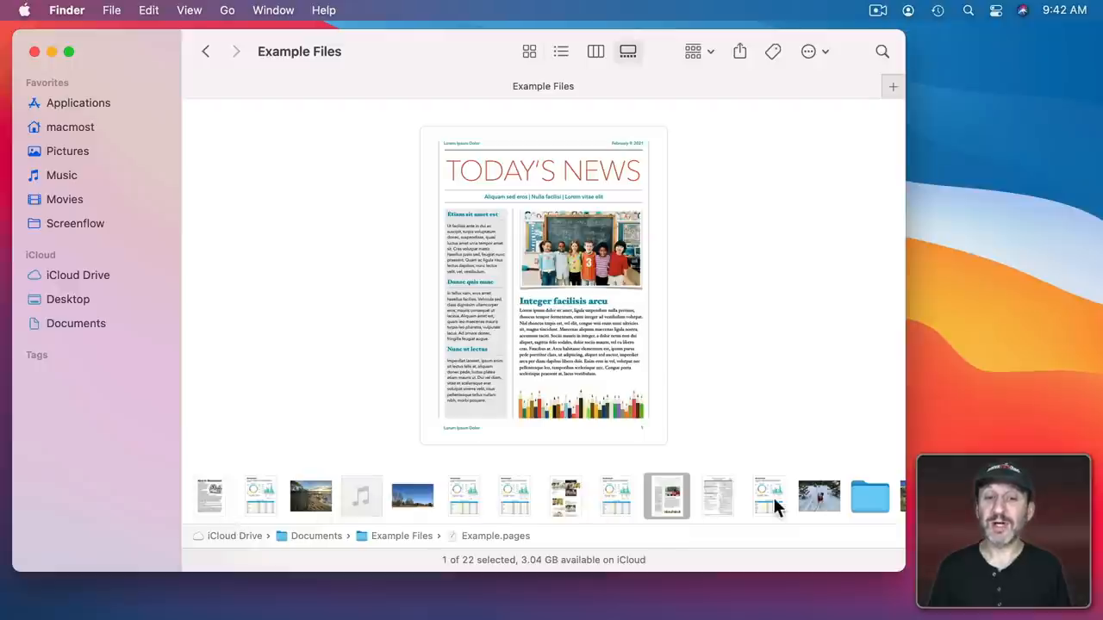
mouse_move(319, 468)
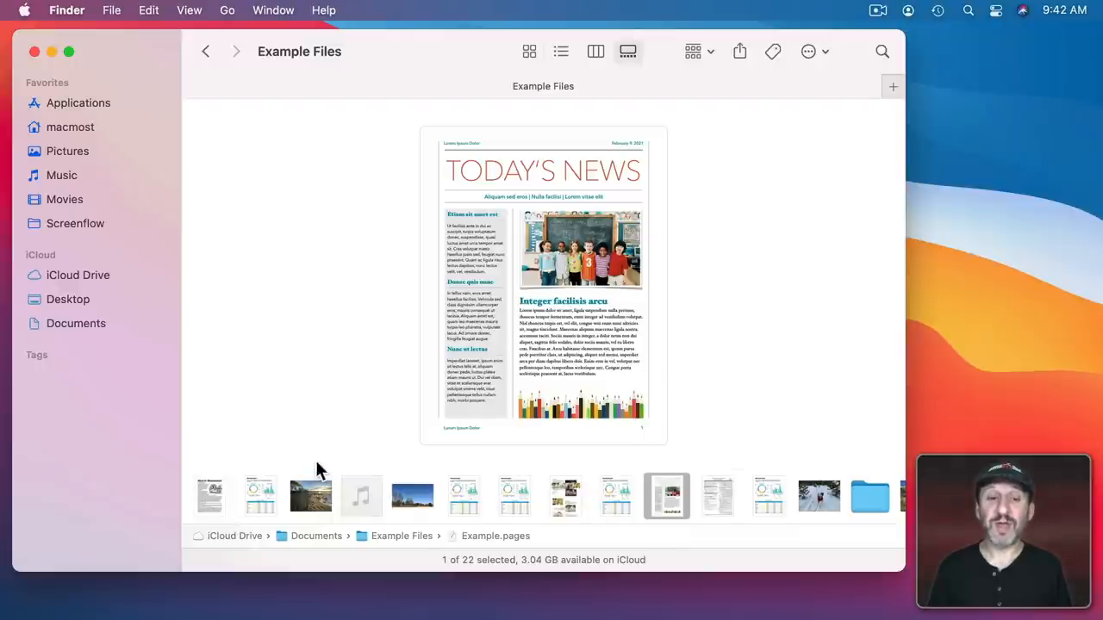
click(310, 497)
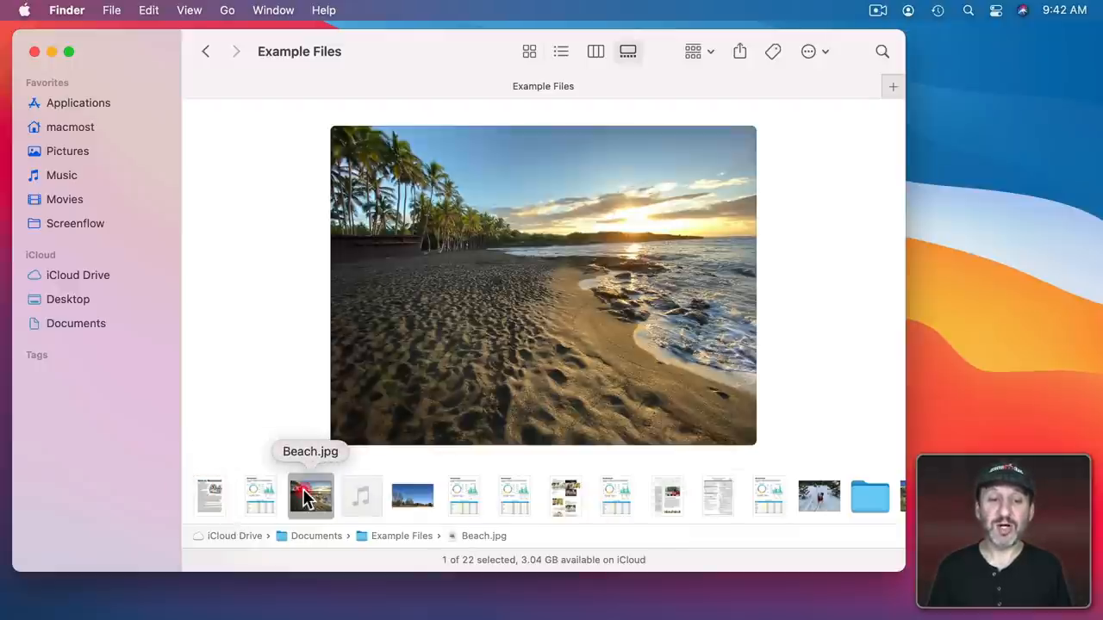
click(362, 496)
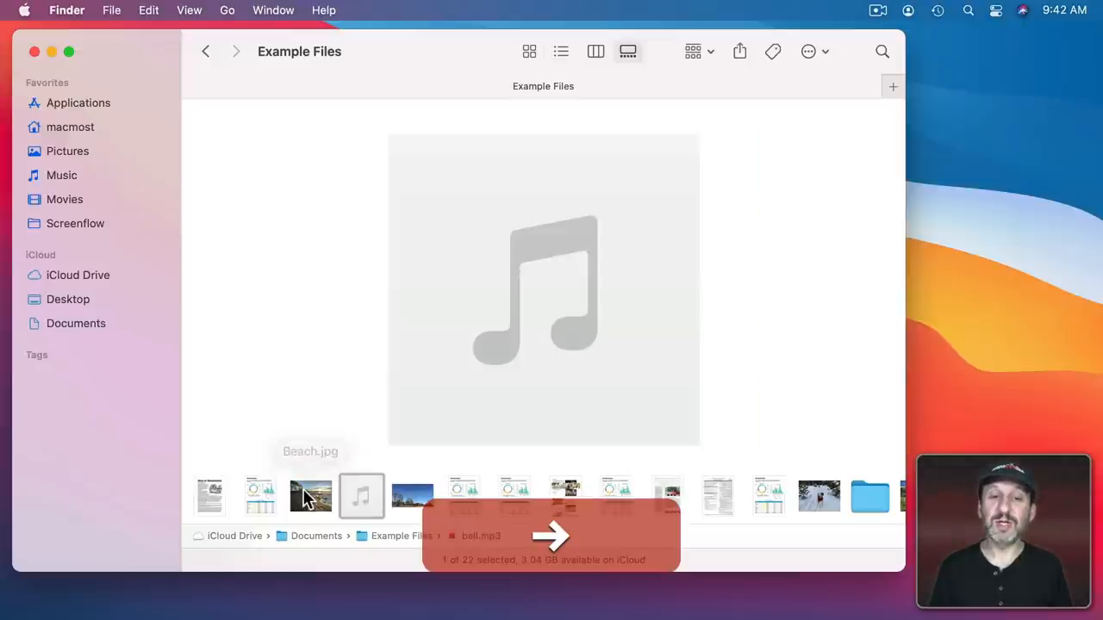
click(411, 496)
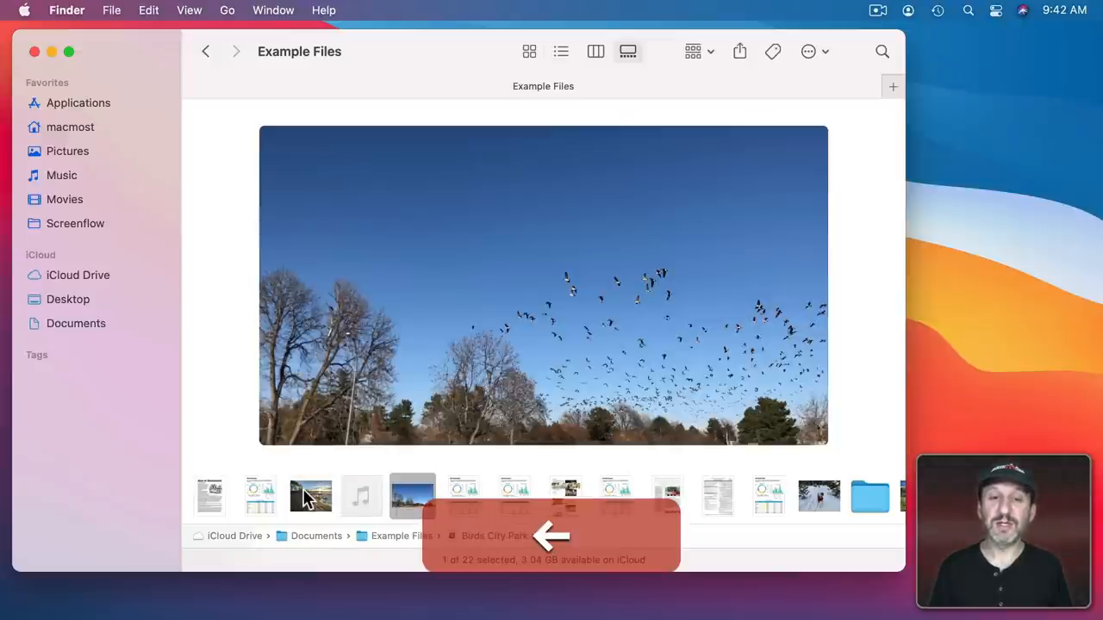